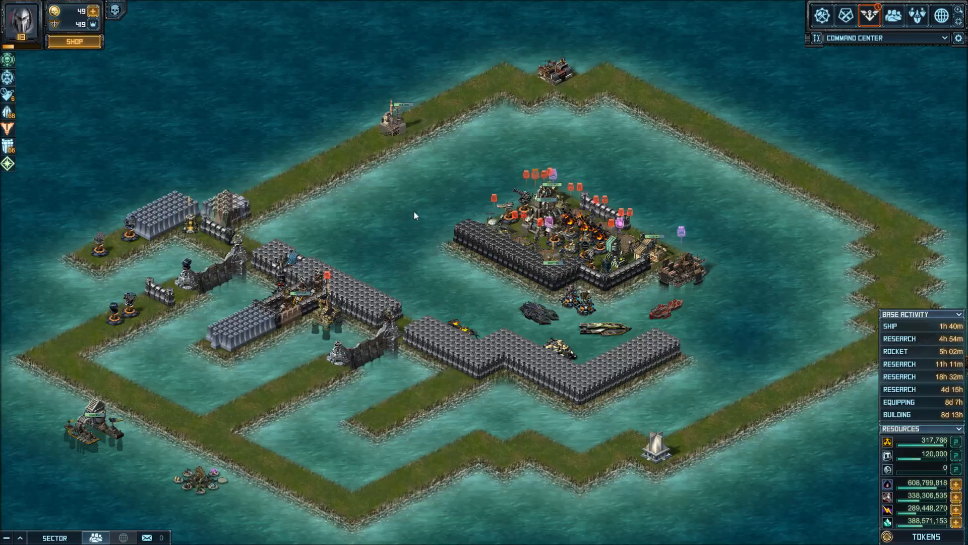
pyautogui.moveTo(337, 228)
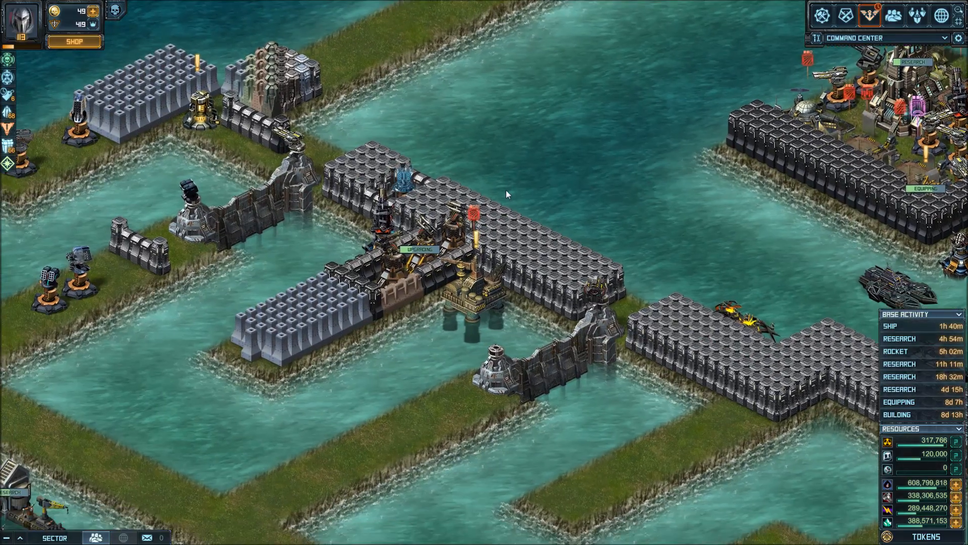
pyautogui.moveTo(321, 227)
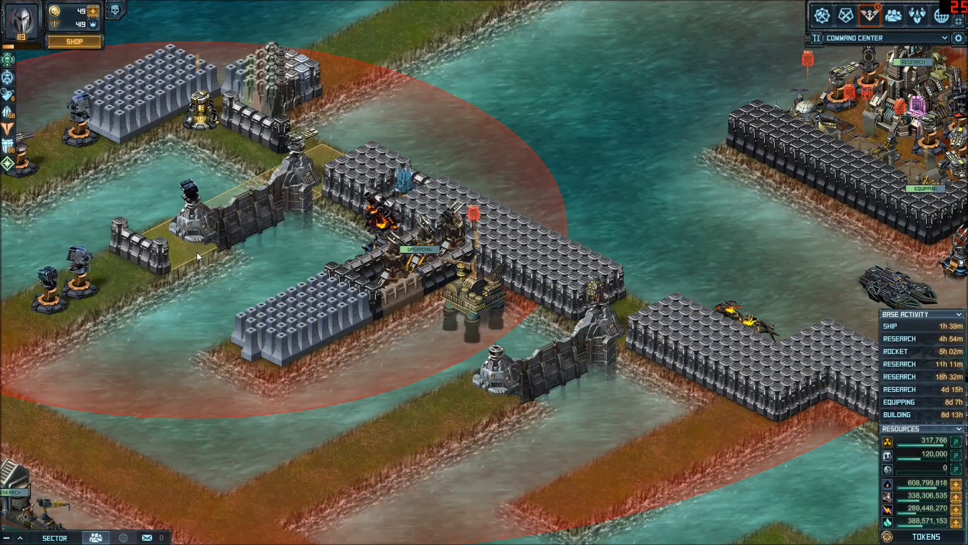
pyautogui.moveTo(172, 271)
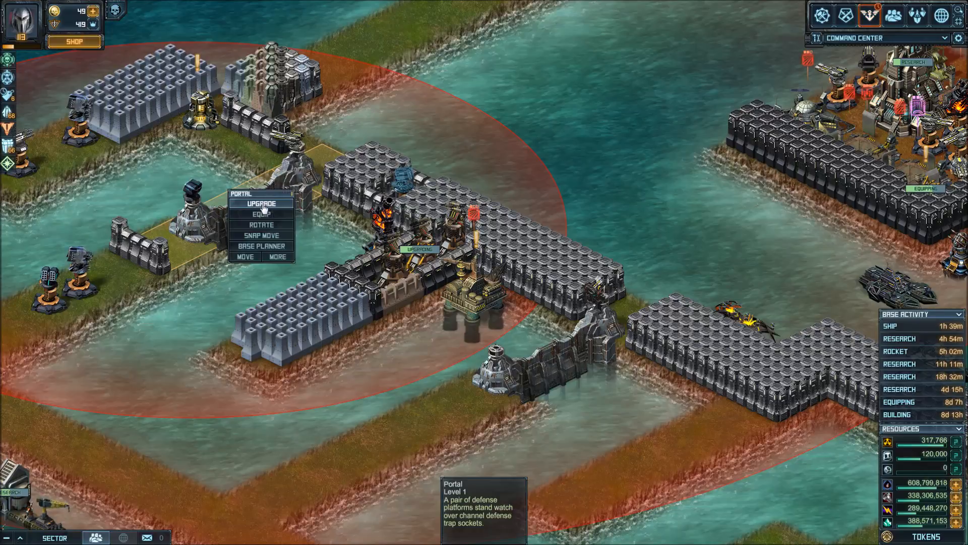
# Step: Inspect the neighbouring Level 2 portal's Equip stats, then dismiss its options
pyautogui.click(247, 256)
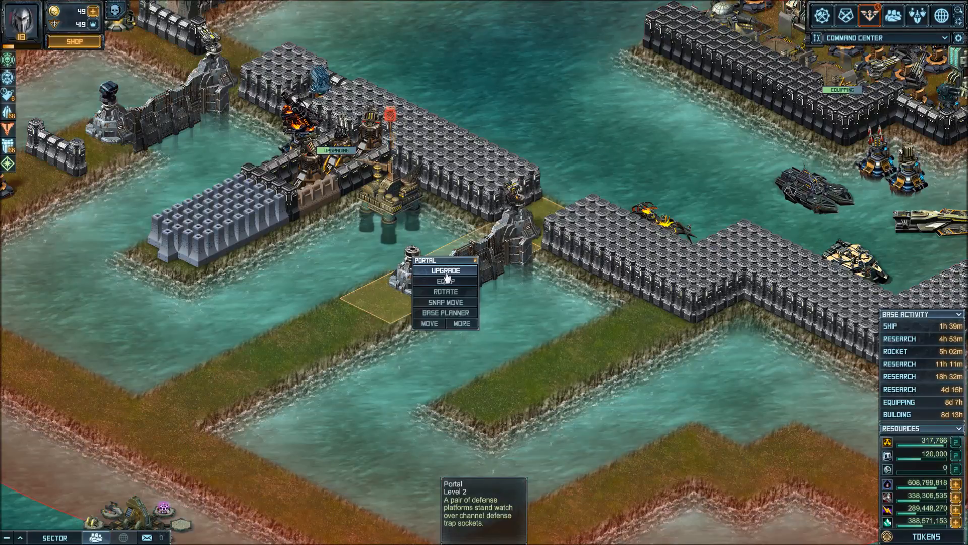
pyautogui.click(428, 324)
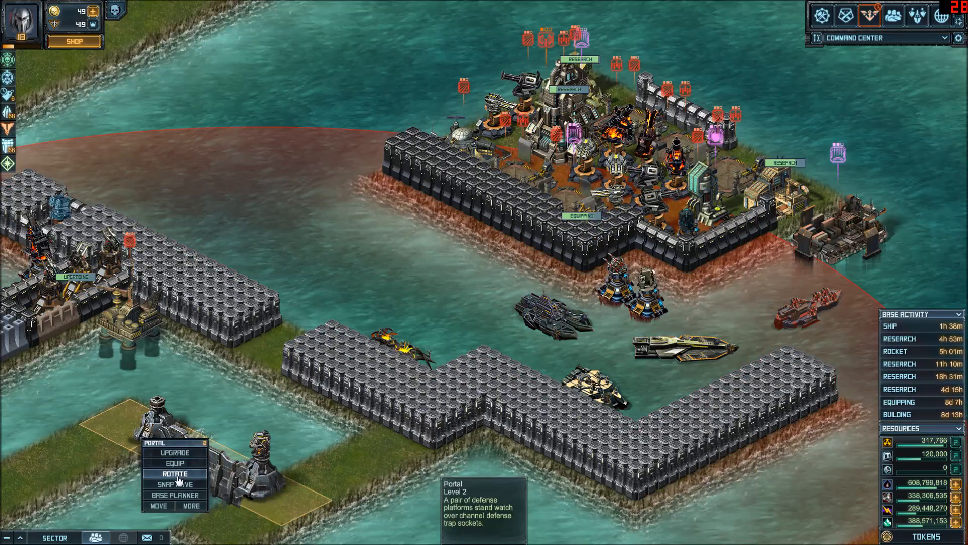
pyautogui.click(158, 505)
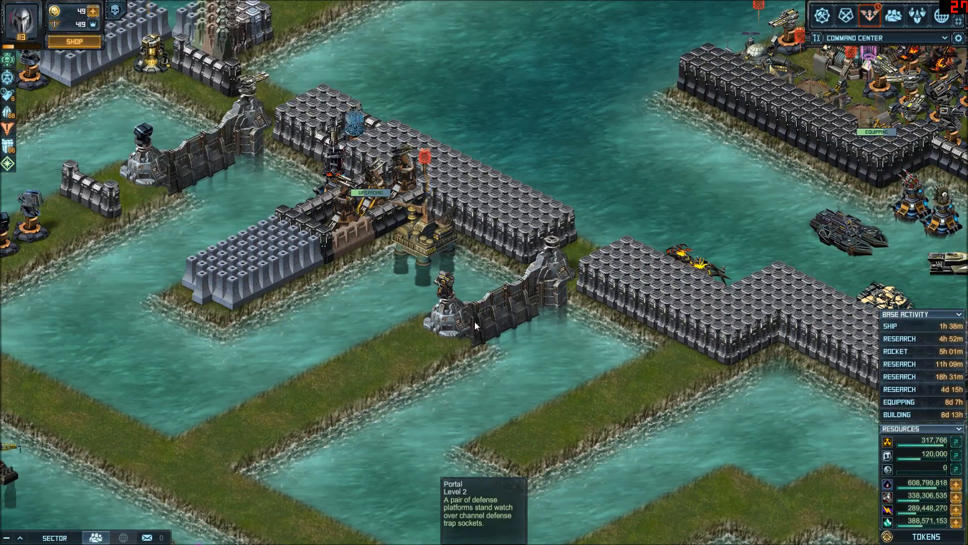
pyautogui.moveTo(445, 299)
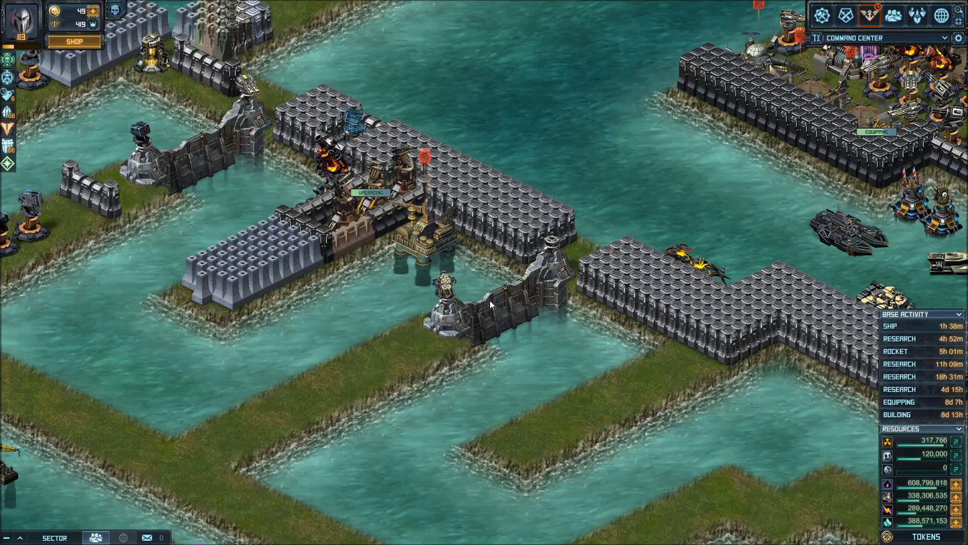
pyautogui.moveTo(900, 402)
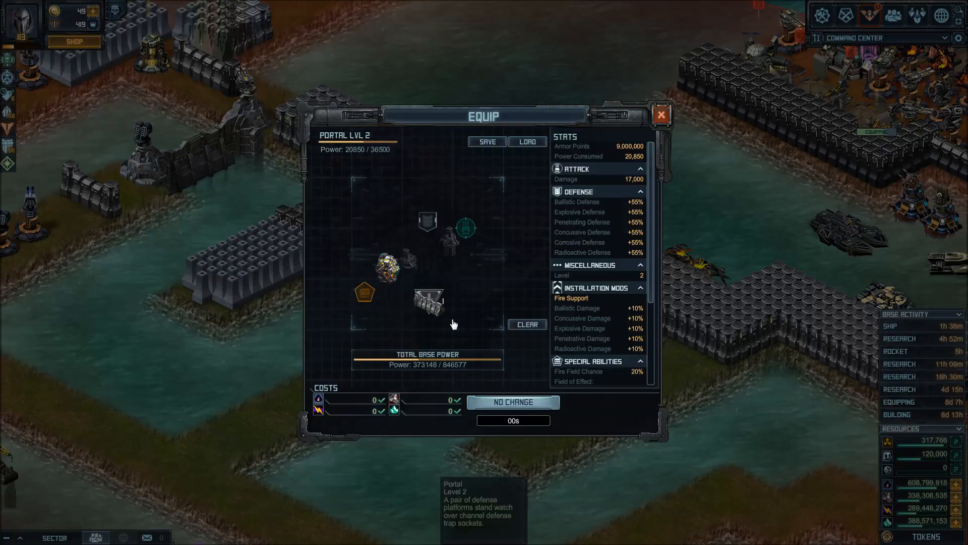
pyautogui.moveTo(464, 228)
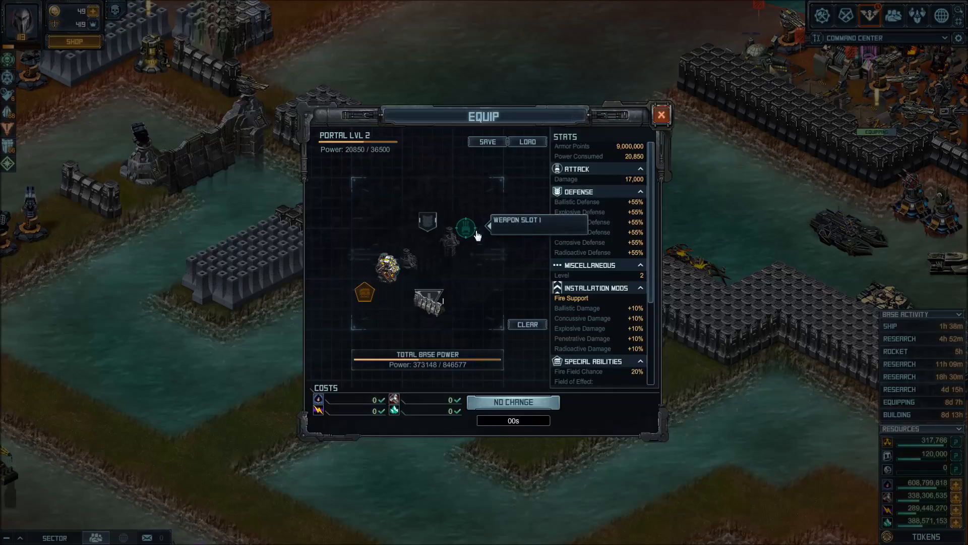
pyautogui.moveTo(386, 272)
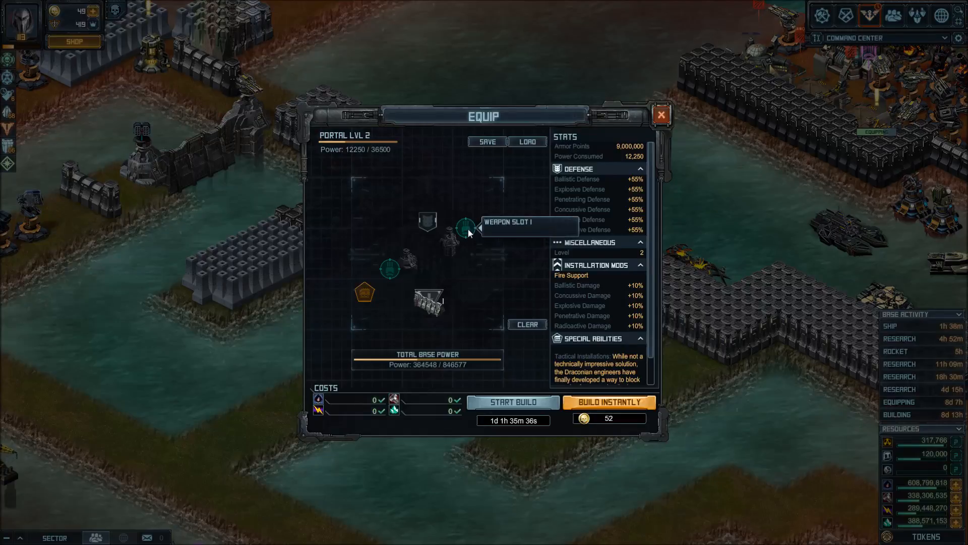
pyautogui.click(465, 224)
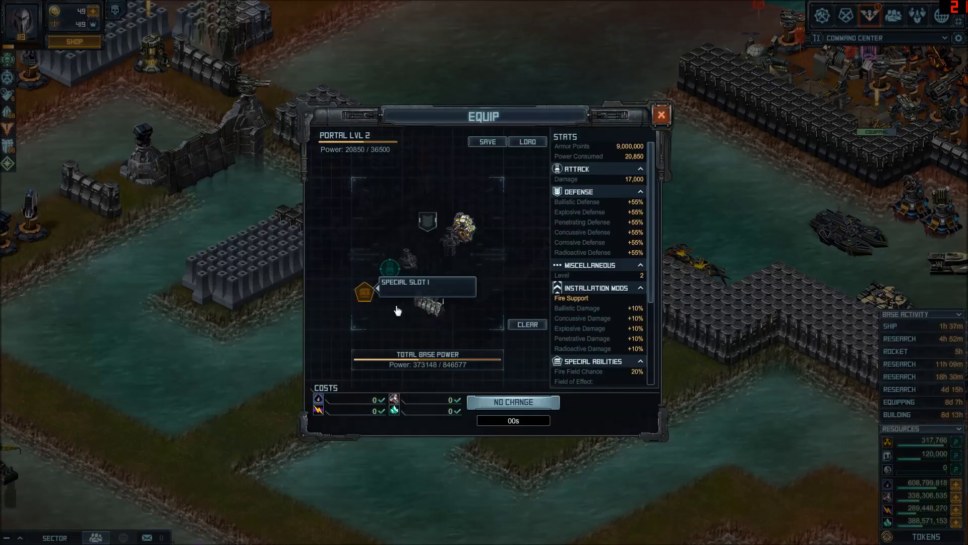
pyautogui.moveTo(413, 399)
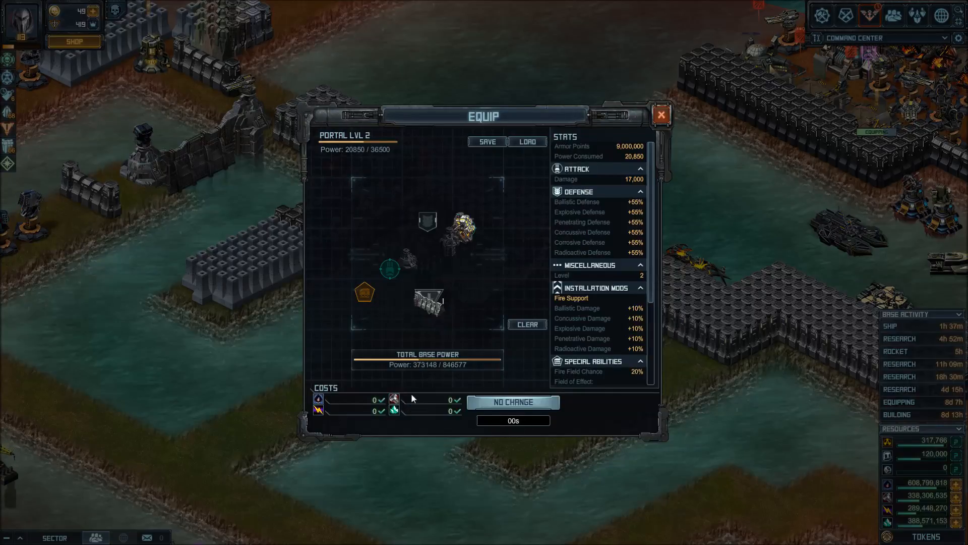
pyautogui.moveTo(387, 276)
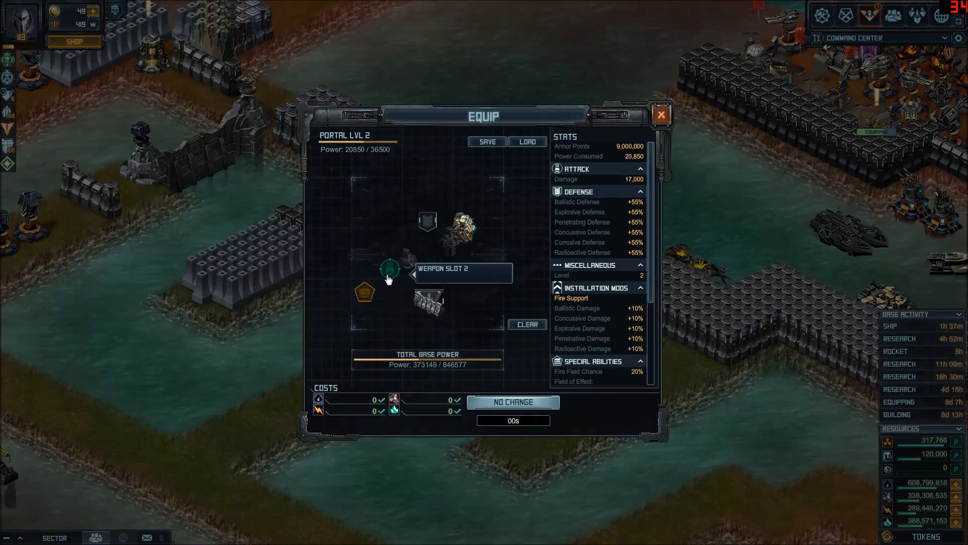
pyautogui.moveTo(494, 285)
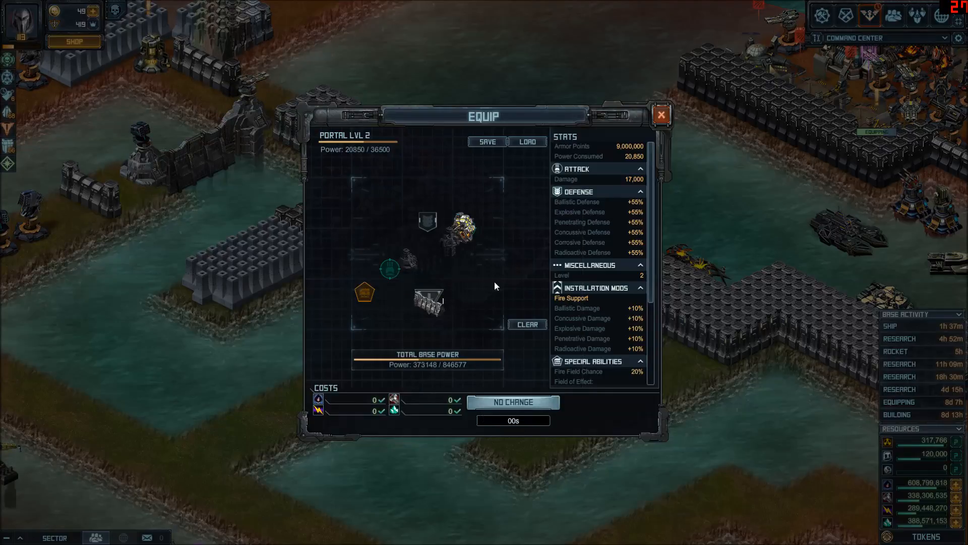
pyautogui.moveTo(494, 270)
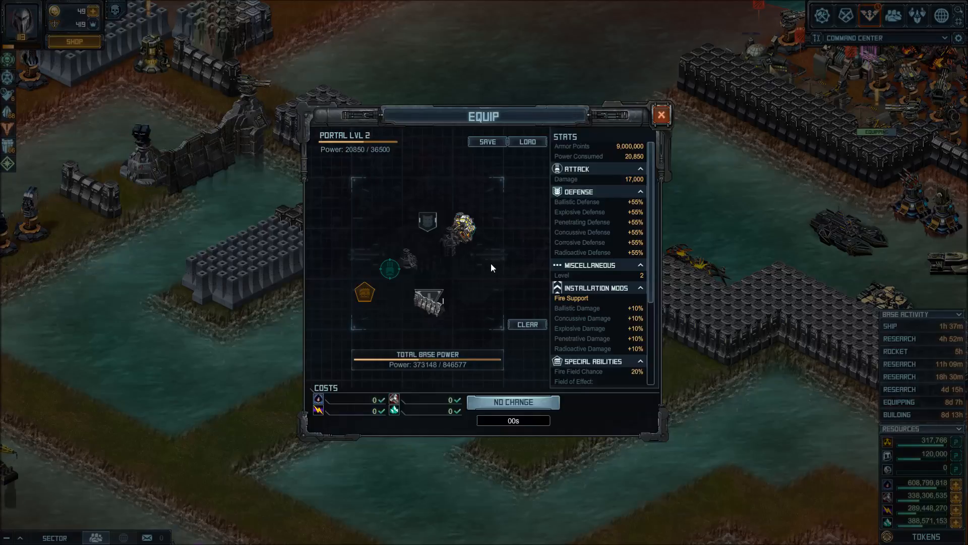
pyautogui.moveTo(483, 249)
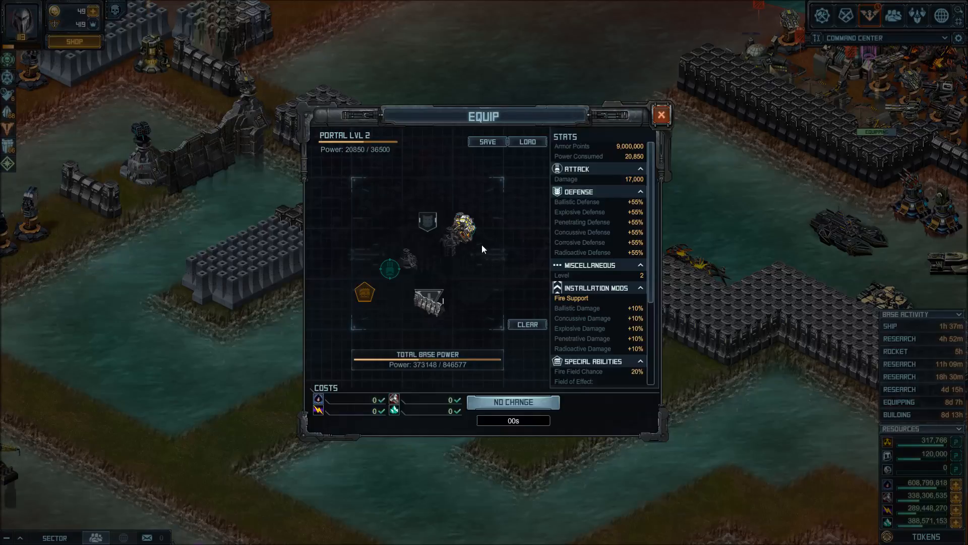
pyautogui.moveTo(419, 271)
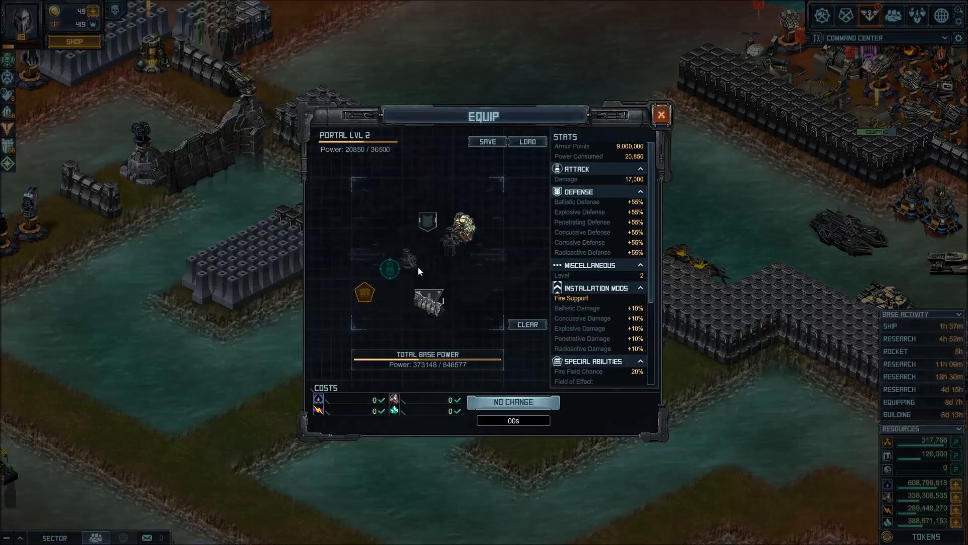
pyautogui.moveTo(660, 115)
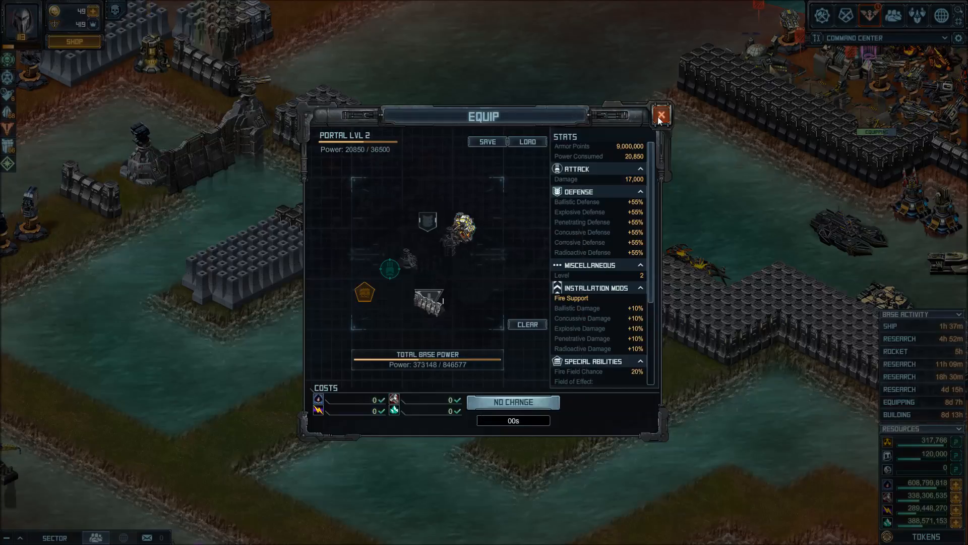
# Step: Reopen the Level 2 portal's equipment to check its slots, then close it
pyautogui.click(660, 115)
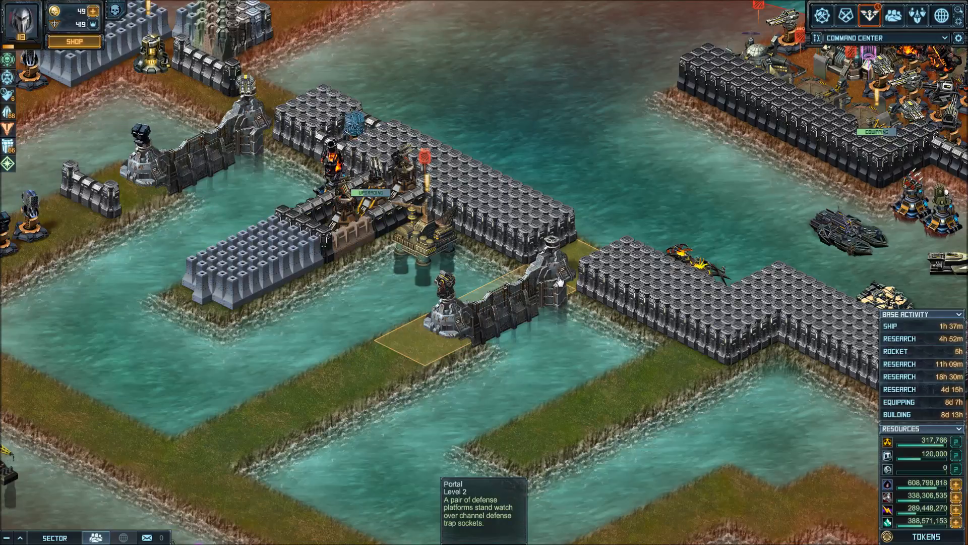
pyautogui.click(439, 290)
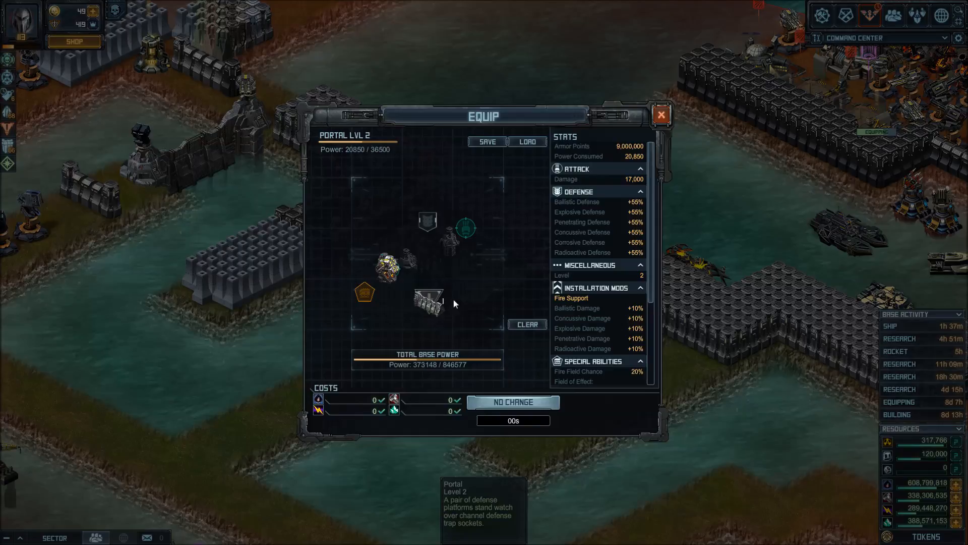
pyautogui.moveTo(465, 222)
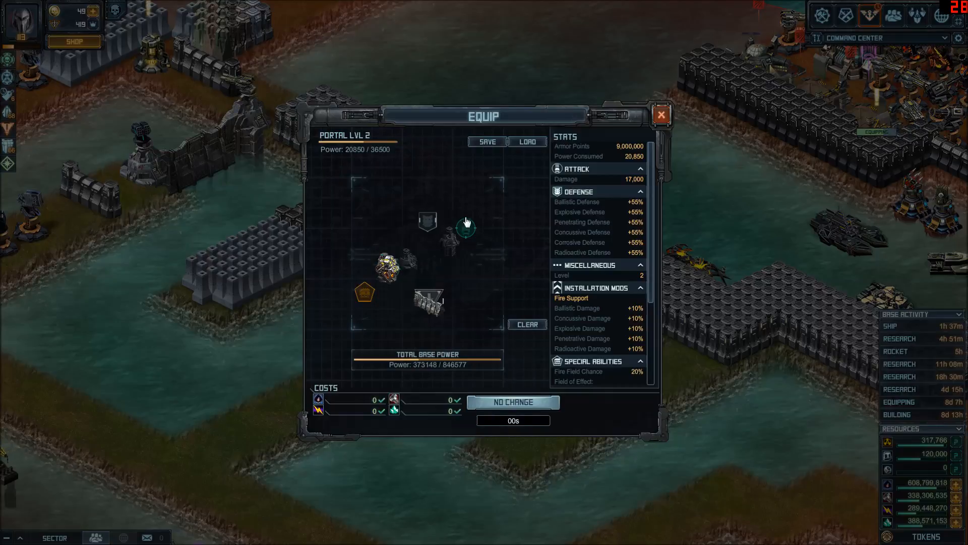
pyautogui.moveTo(467, 229)
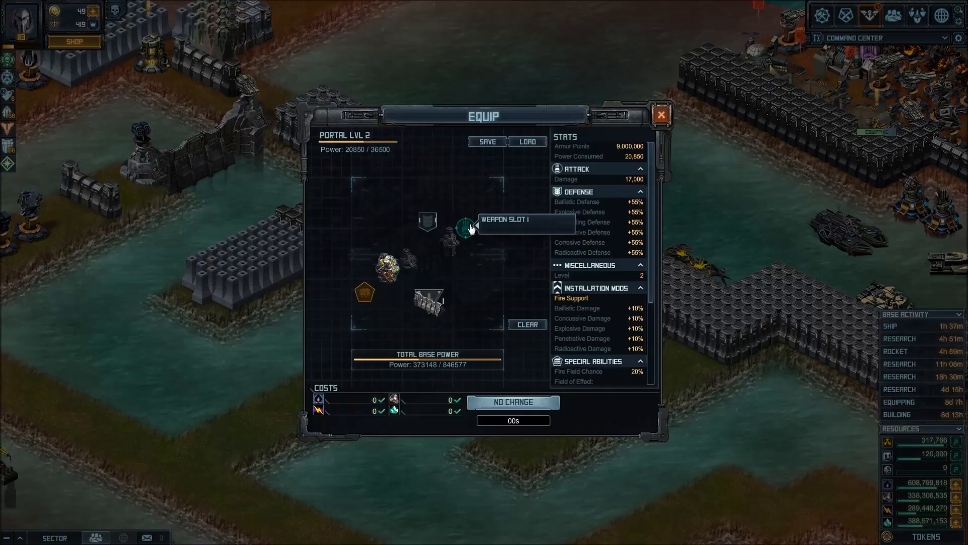
pyautogui.moveTo(417, 262)
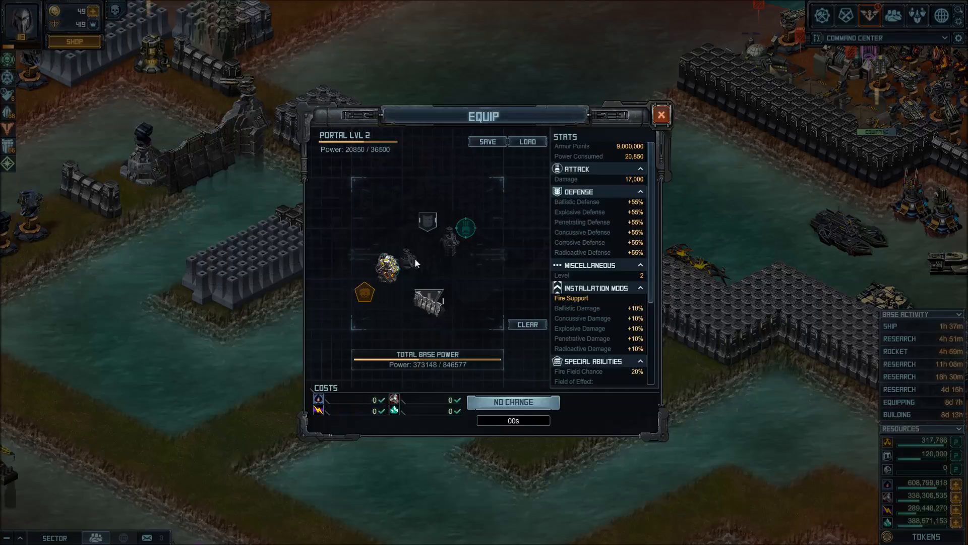
pyautogui.moveTo(386, 265)
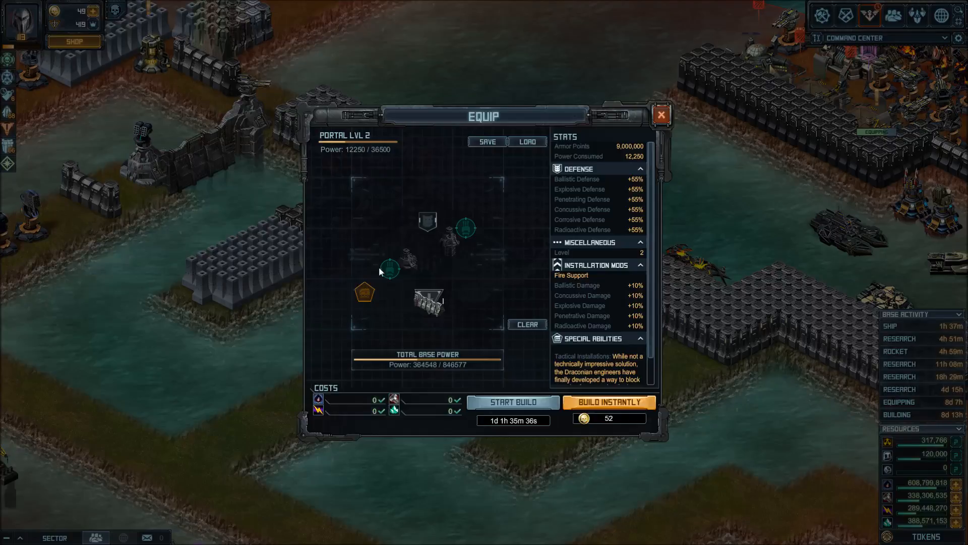
pyautogui.moveTo(390, 270)
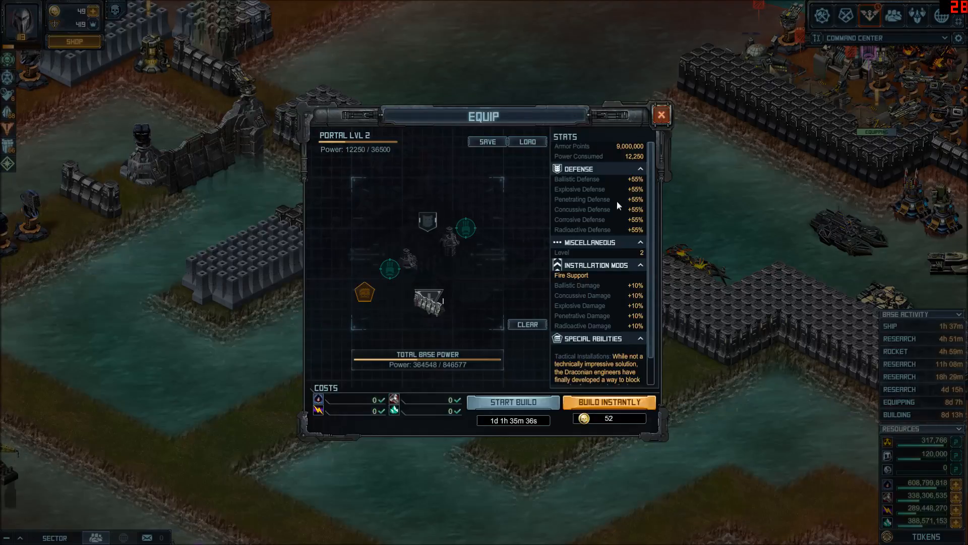
pyautogui.click(659, 115)
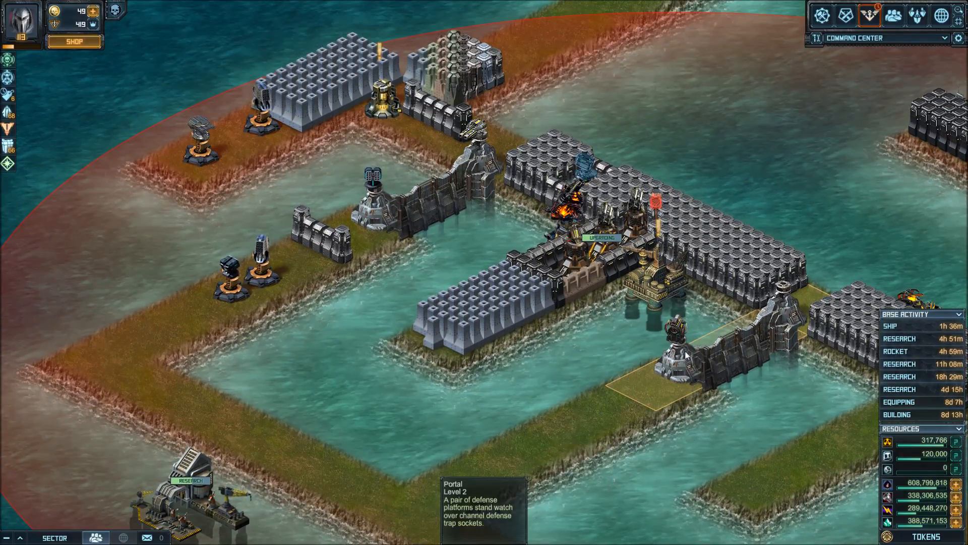
# Step: Compare the Level 1 portal's loadout, then view the Level 2 portal's 9,000,000-armor Fire Support layout
pyautogui.click(367, 180)
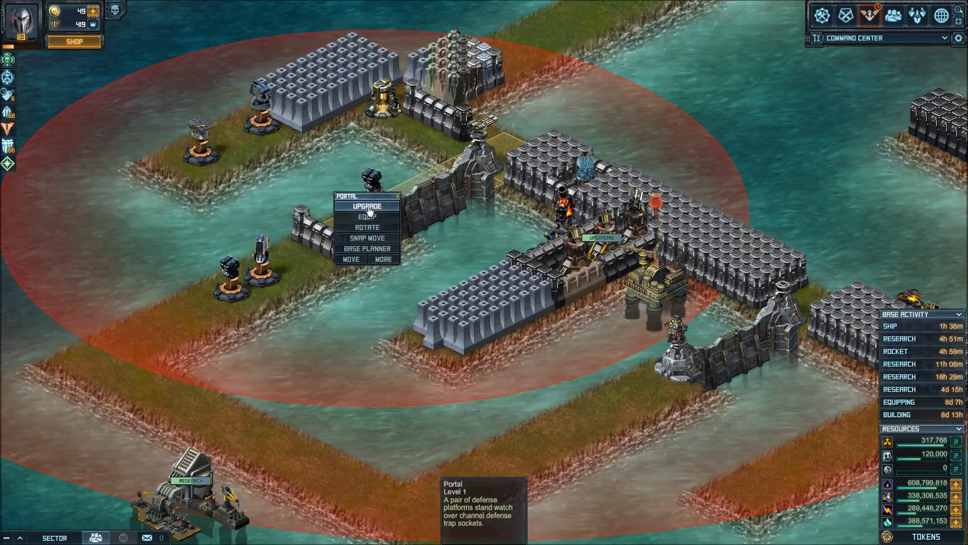
pyautogui.click(366, 215)
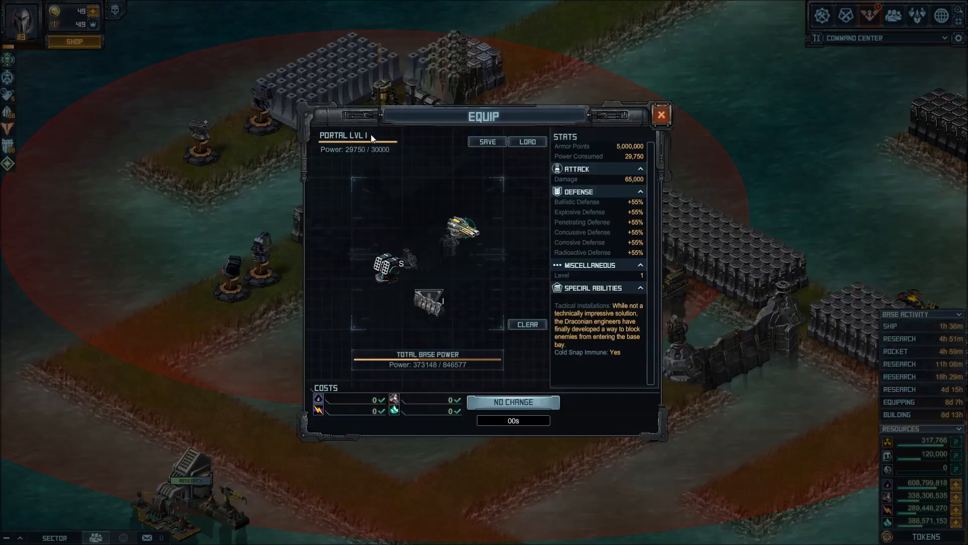
pyautogui.moveTo(428, 302)
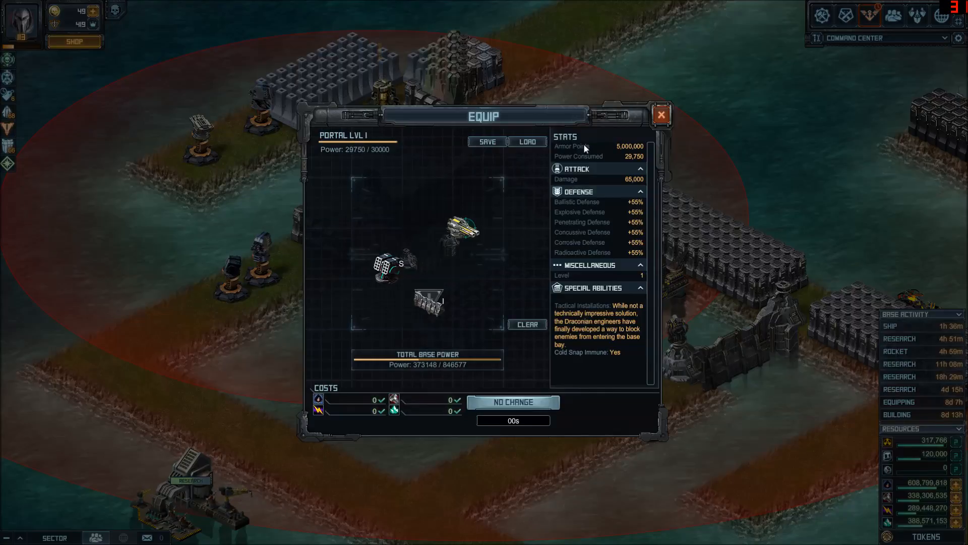
pyautogui.moveTo(619, 152)
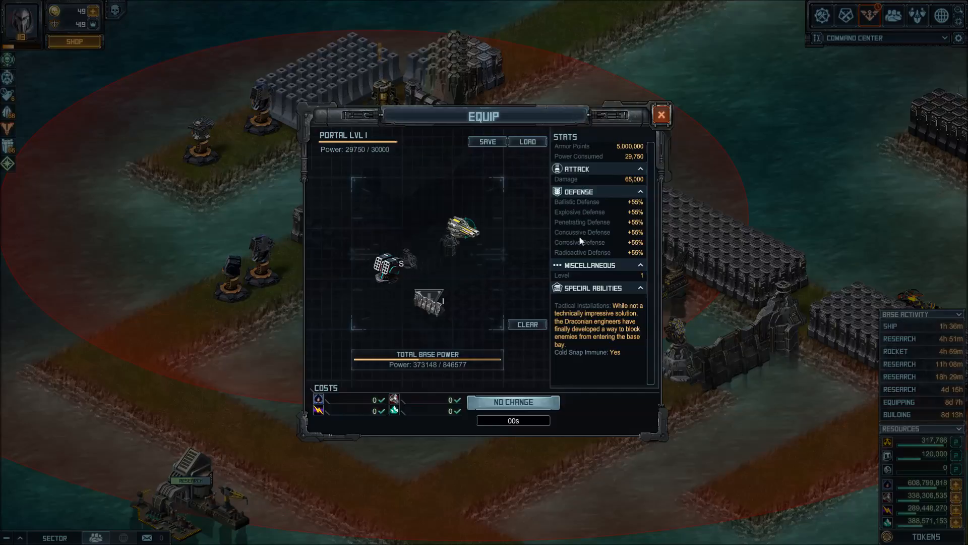
pyautogui.moveTo(669, 250)
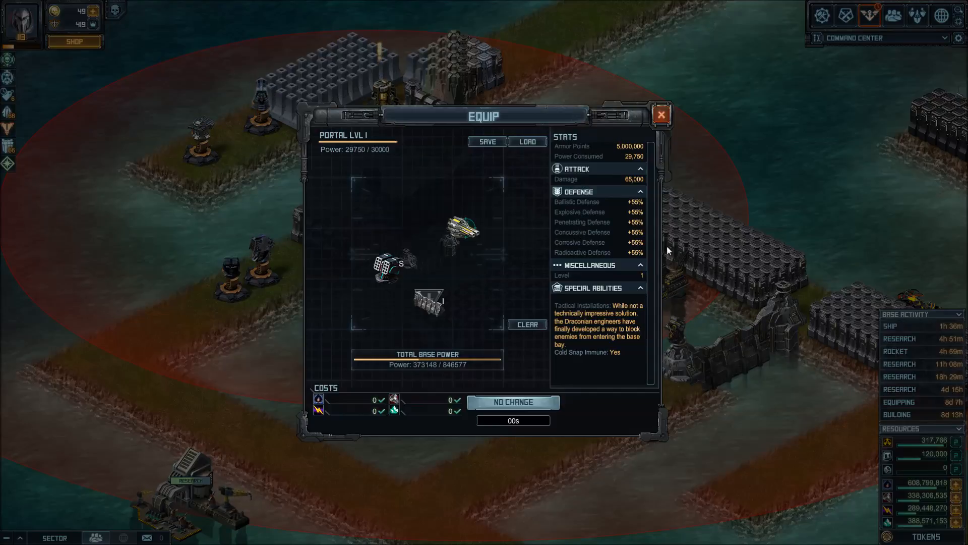
pyautogui.click(660, 115)
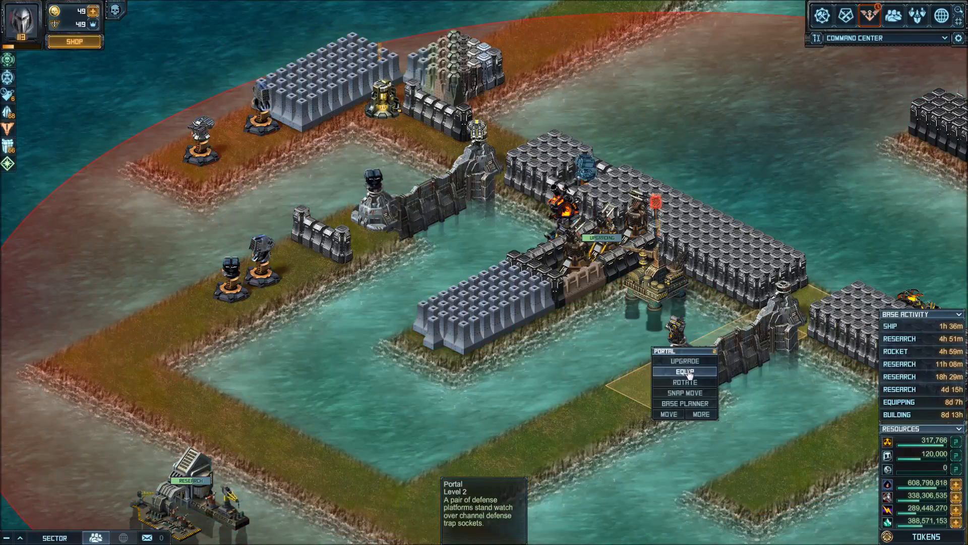
pyautogui.click(684, 373)
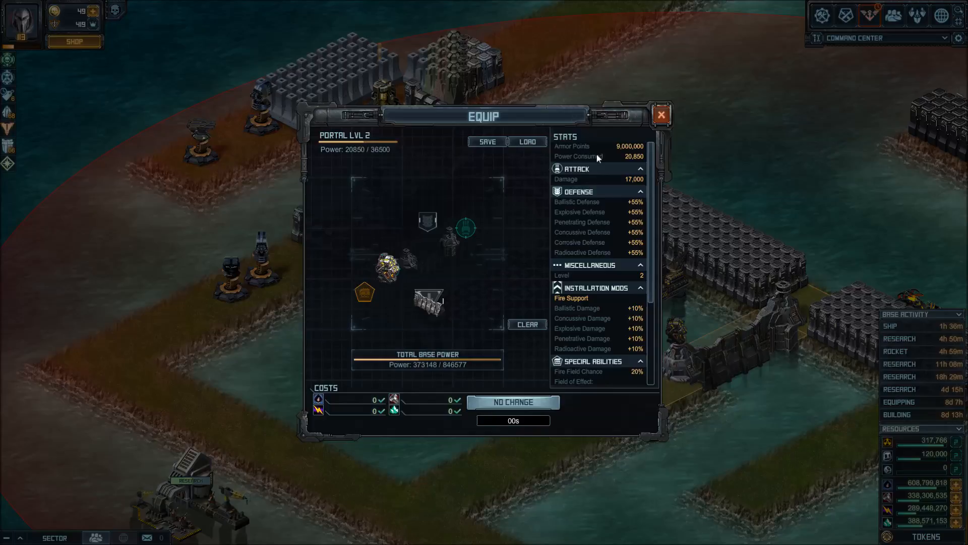
pyautogui.moveTo(619, 161)
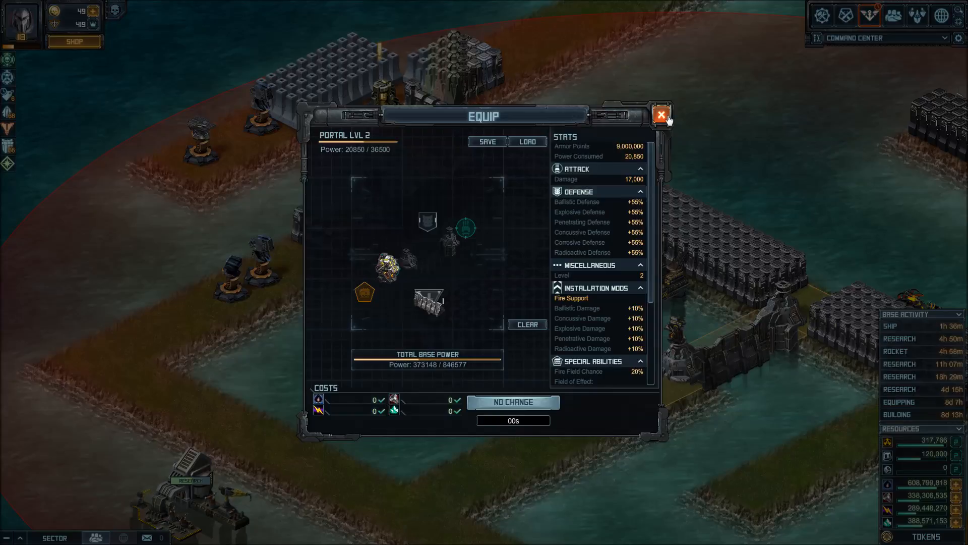
# Step: Return to the full island view and show a central defense platform's turret range
pyautogui.click(659, 115)
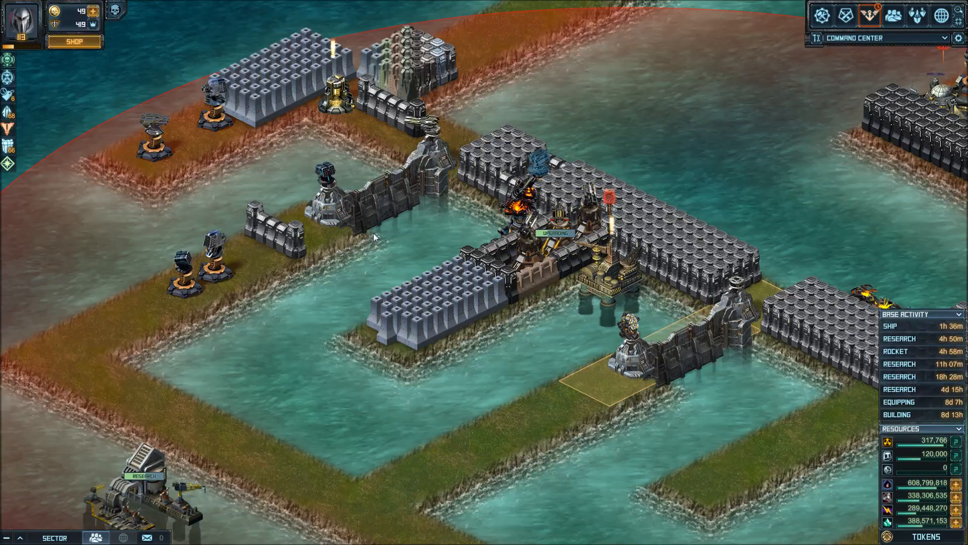
pyautogui.moveTo(450, 270)
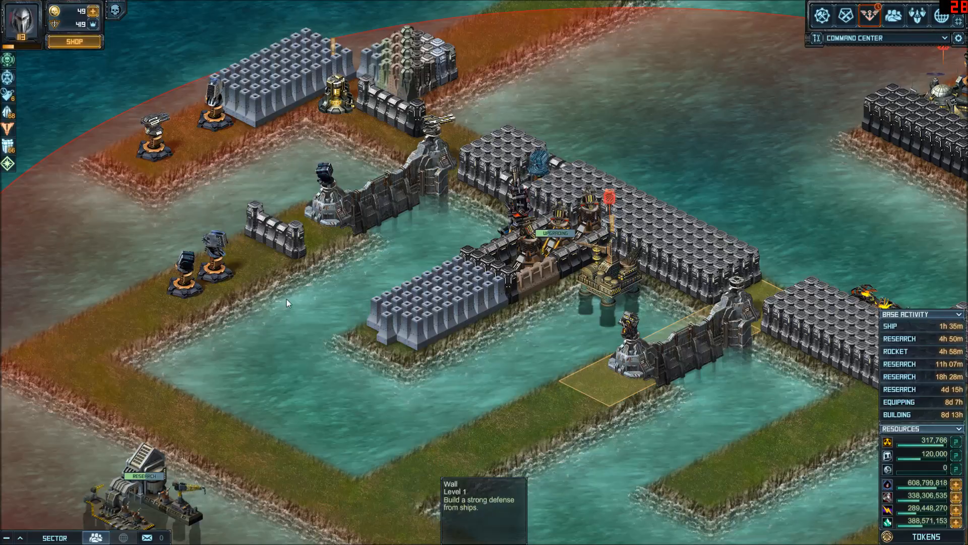
pyautogui.moveTo(169, 242)
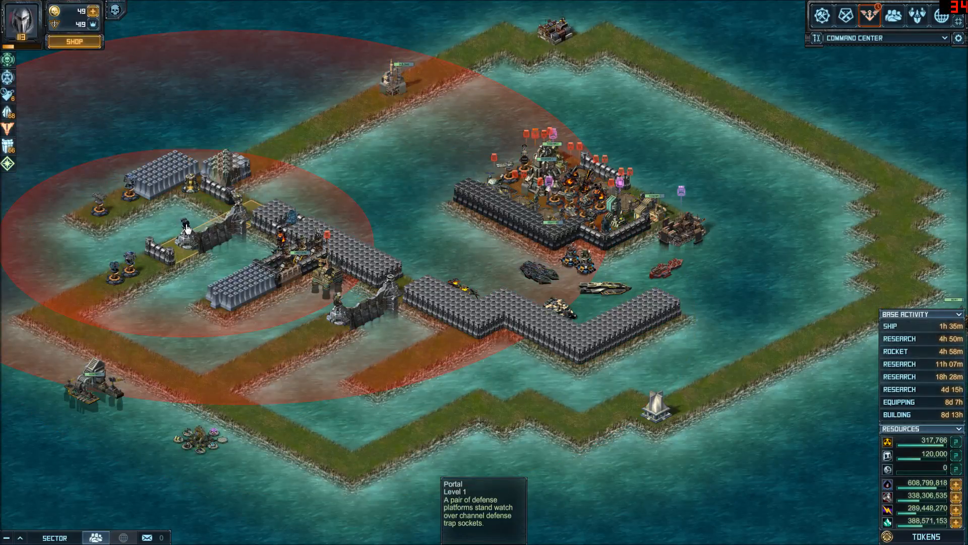
pyautogui.moveTo(238, 205)
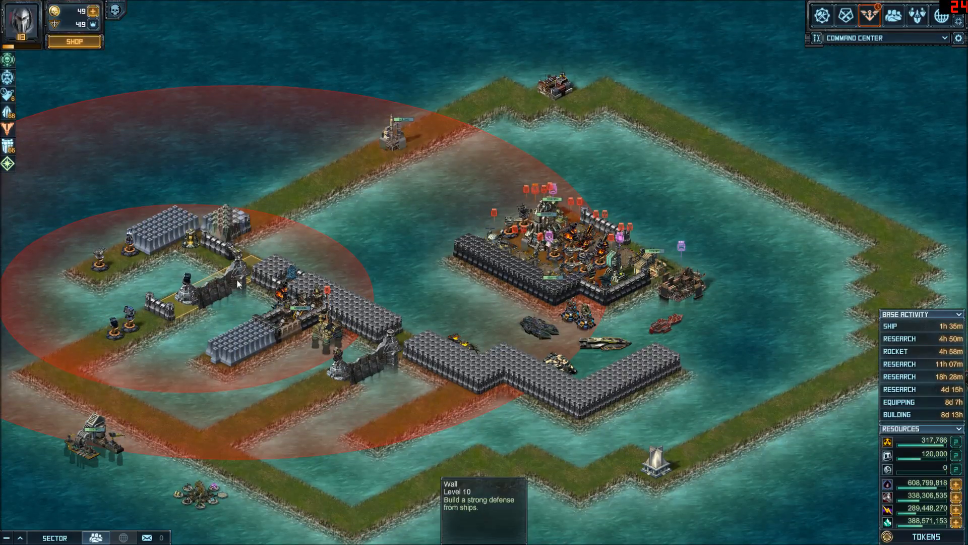
pyautogui.moveTo(240, 273)
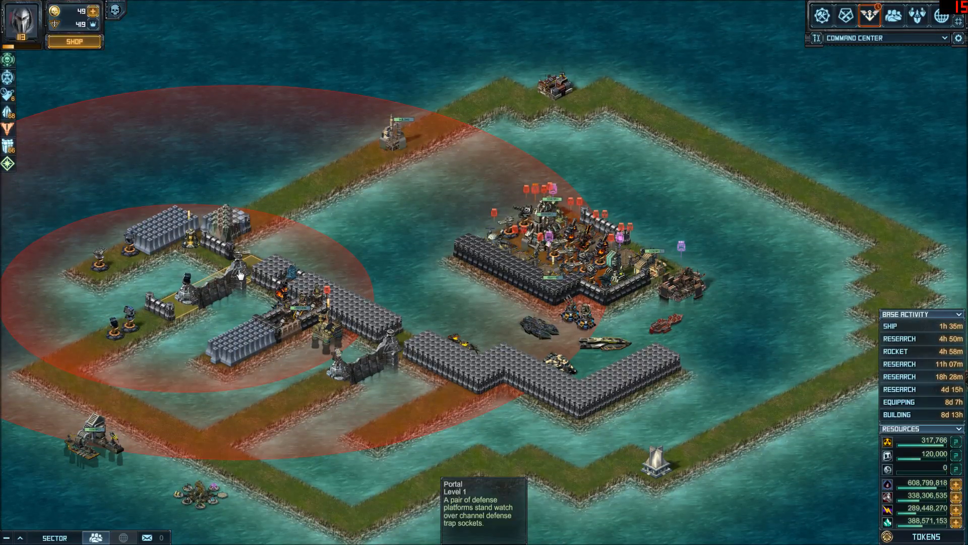
pyautogui.moveTo(14, 288)
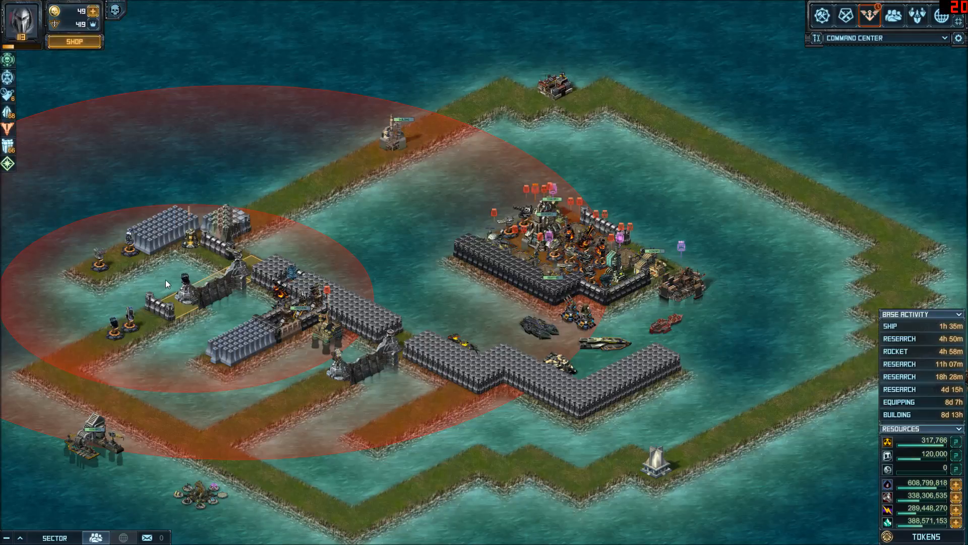
pyautogui.click(547, 225)
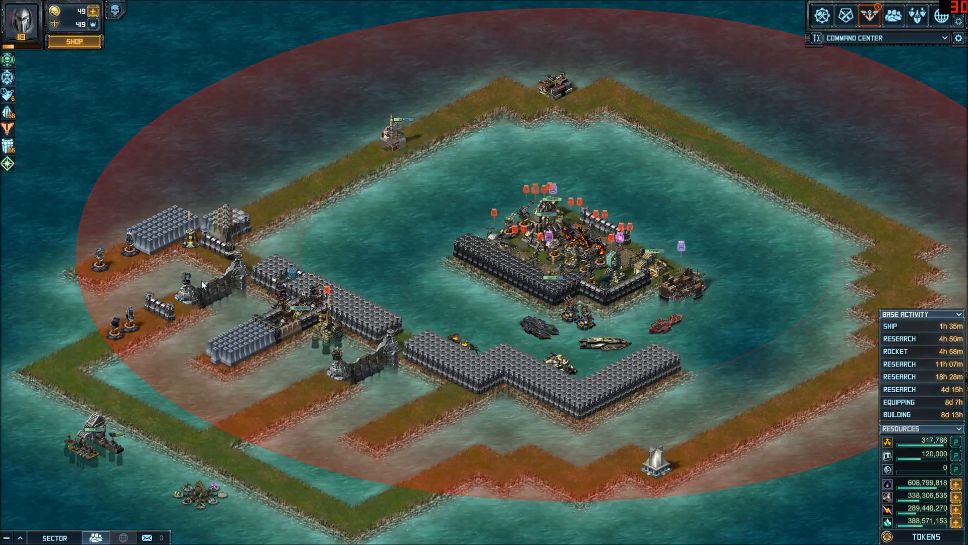
pyautogui.moveTo(352, 365)
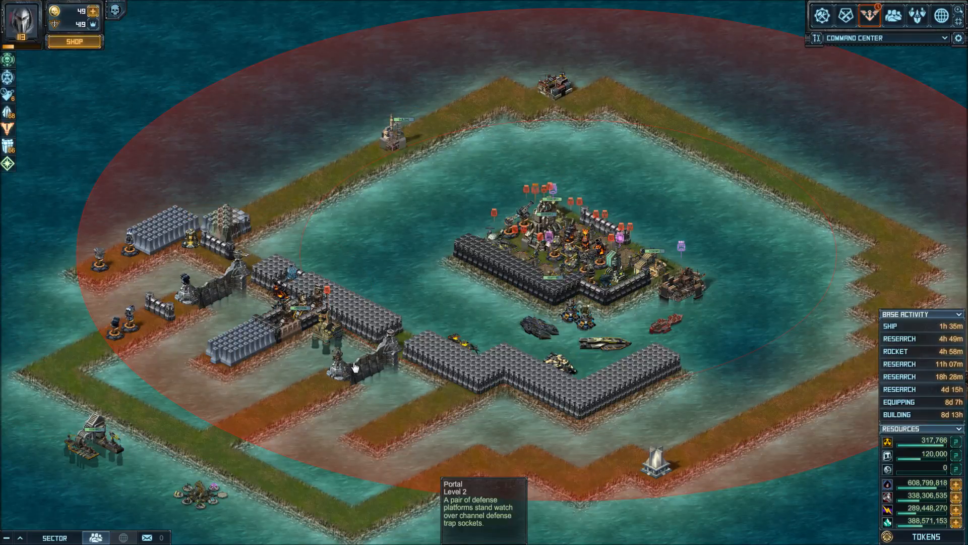
pyautogui.moveTo(175, 448)
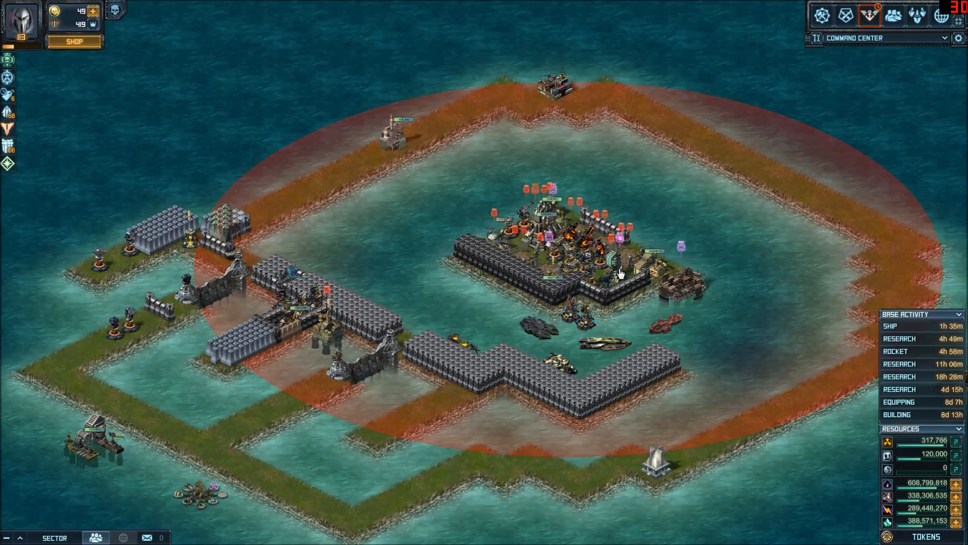
pyautogui.moveTo(563, 291)
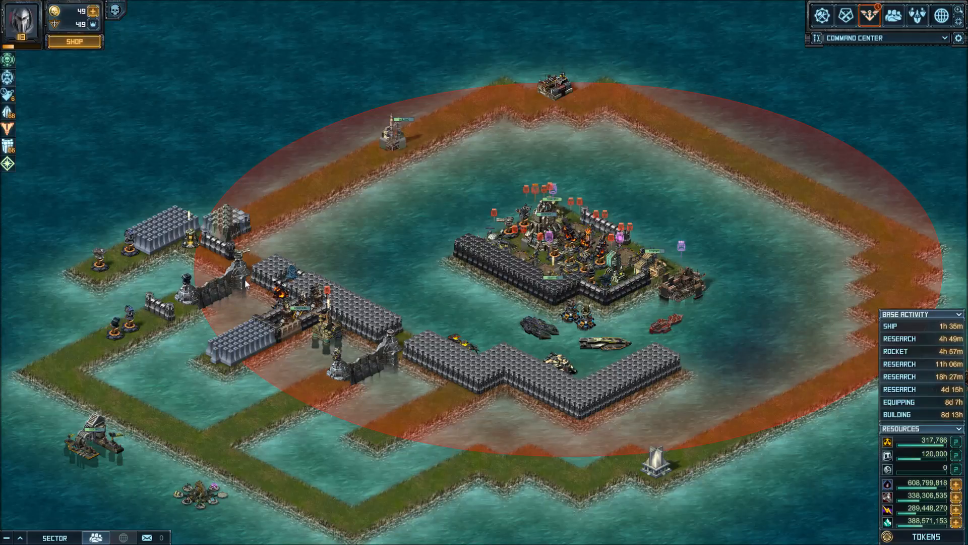
pyautogui.moveTo(370, 367)
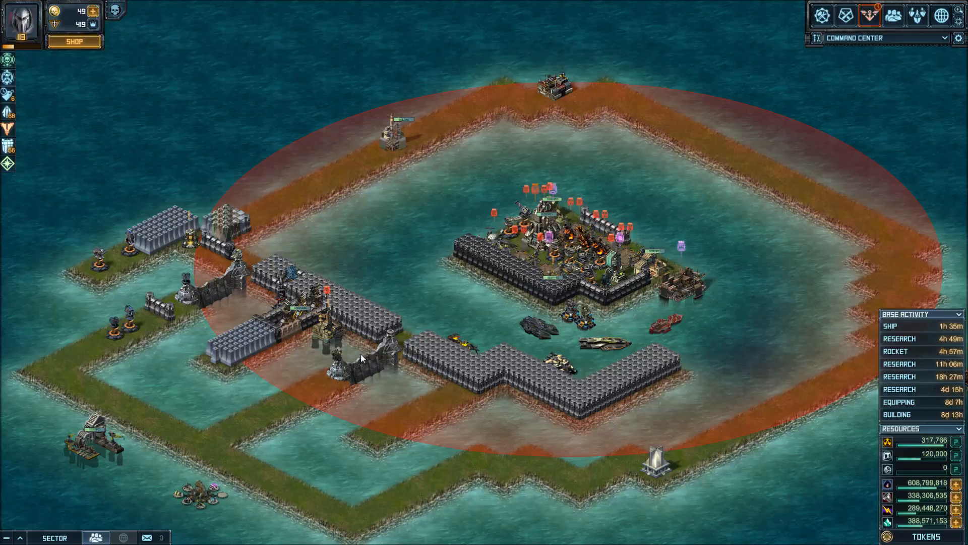
pyautogui.moveTo(233, 309)
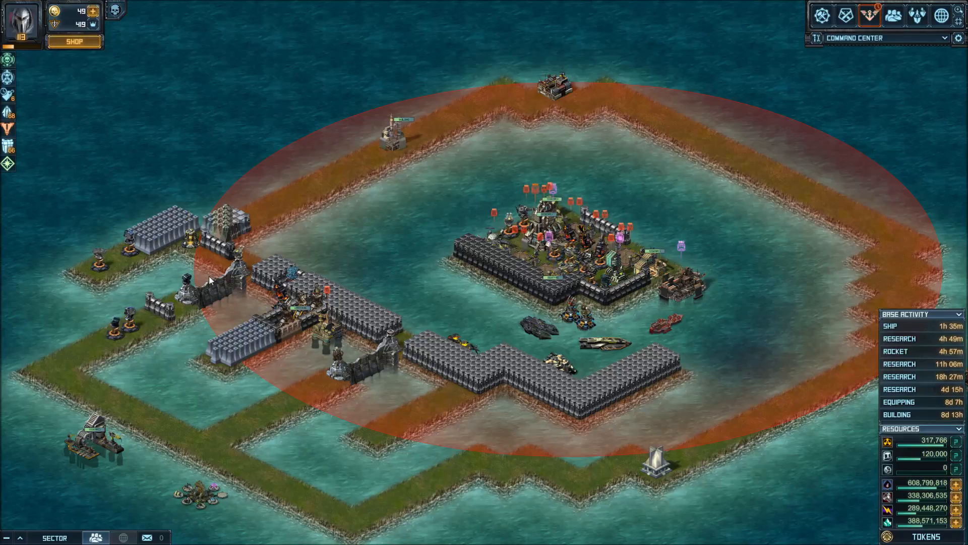
pyautogui.moveTo(221, 297)
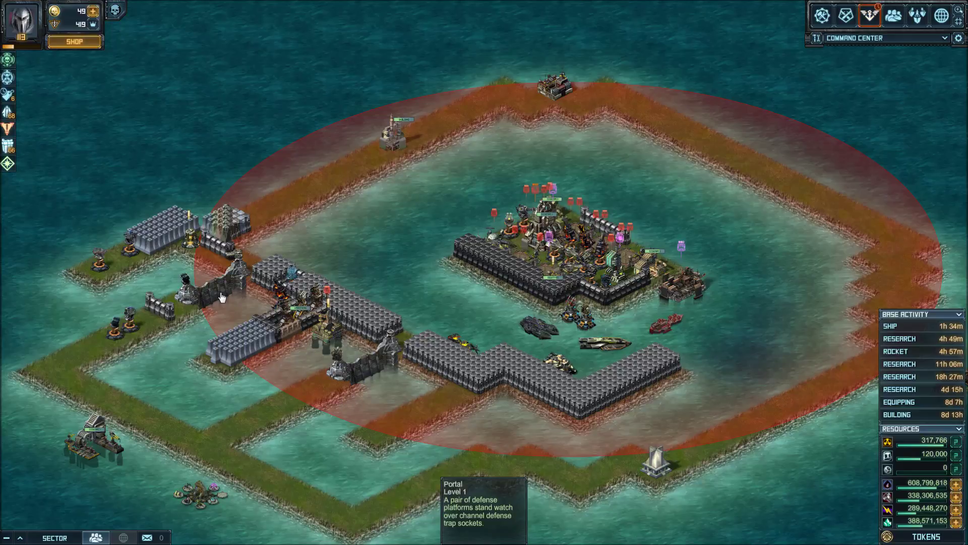
pyautogui.moveTo(512, 236)
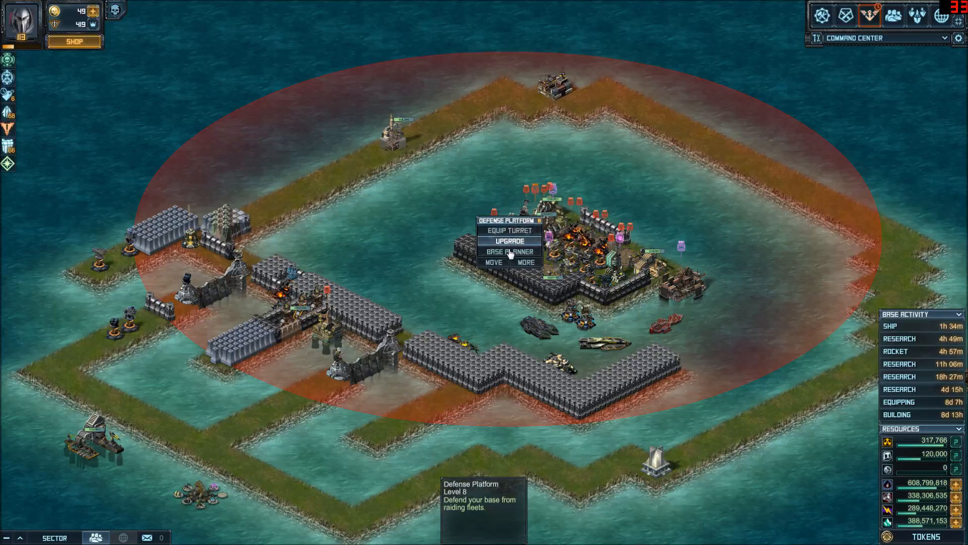
pyautogui.click(508, 251)
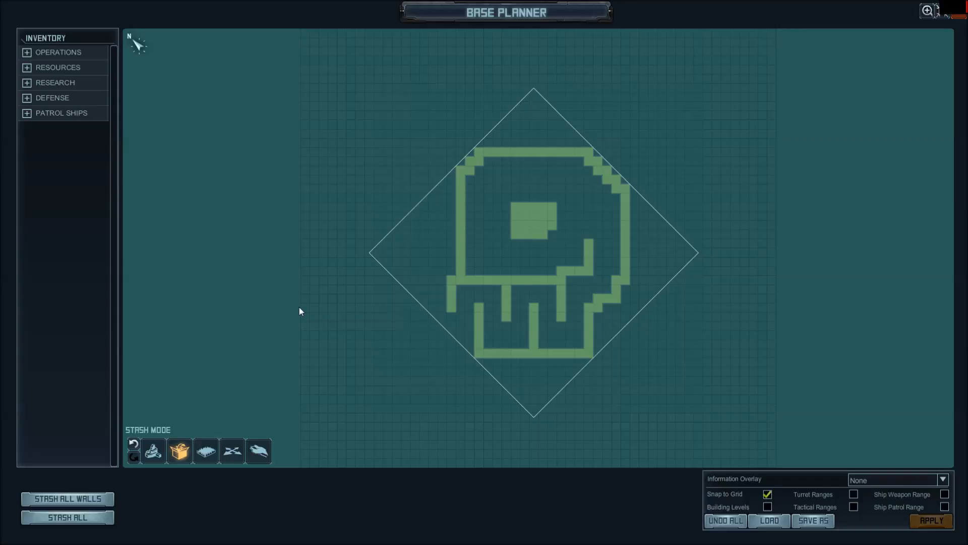
pyautogui.moveTo(340, 309)
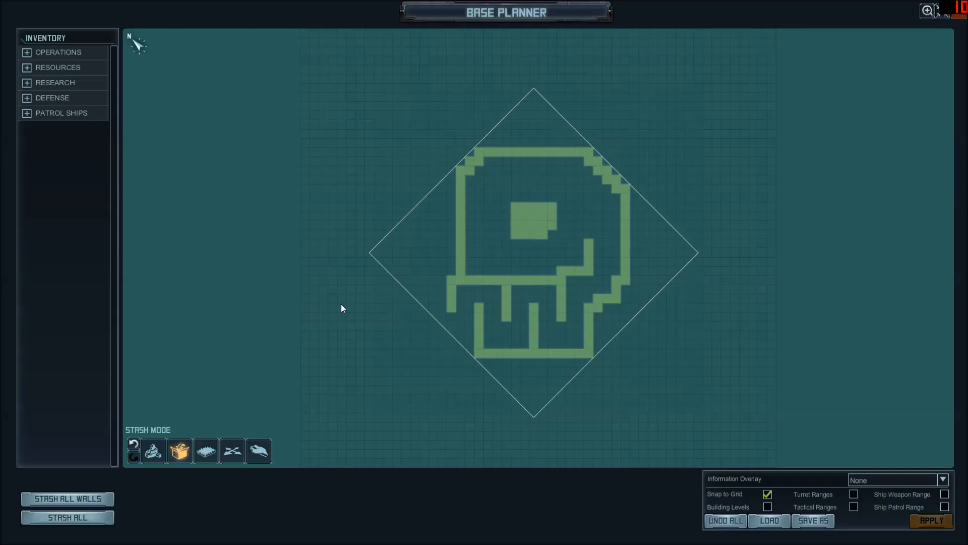
pyautogui.moveTo(338, 298)
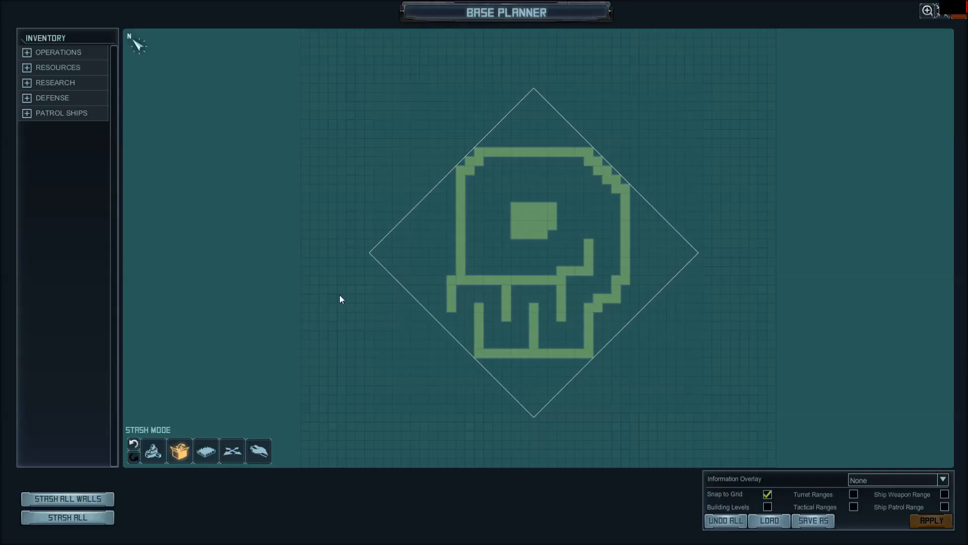
pyautogui.moveTo(354, 285)
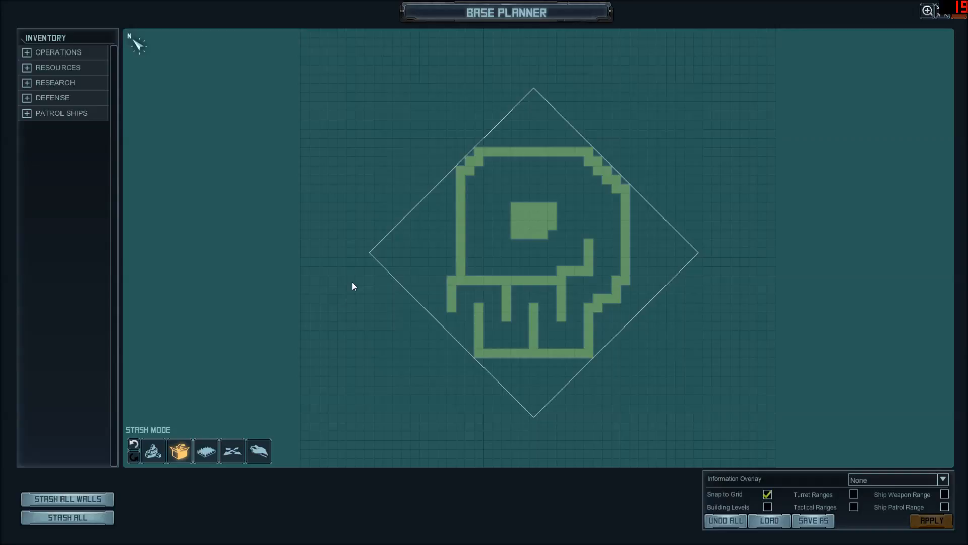
pyautogui.moveTo(466, 316)
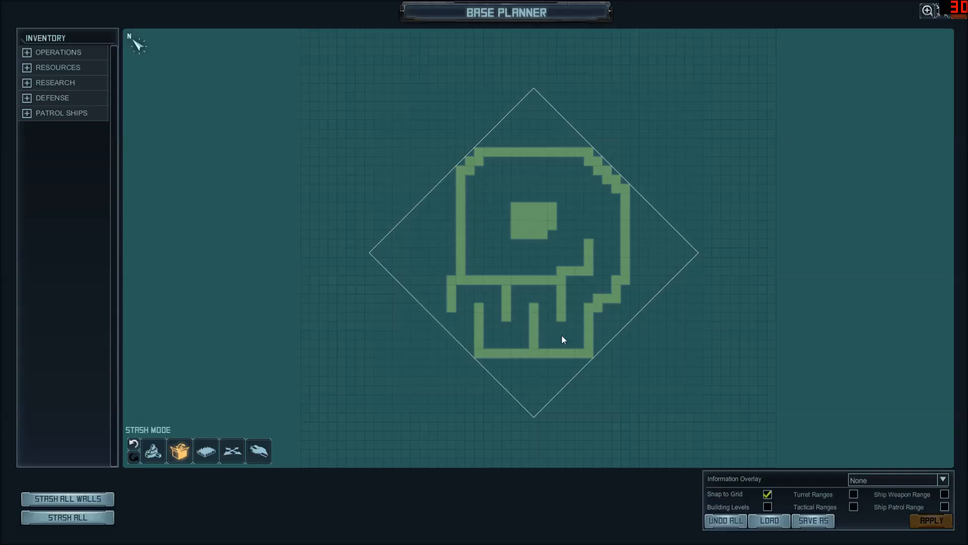
pyautogui.moveTo(577, 310)
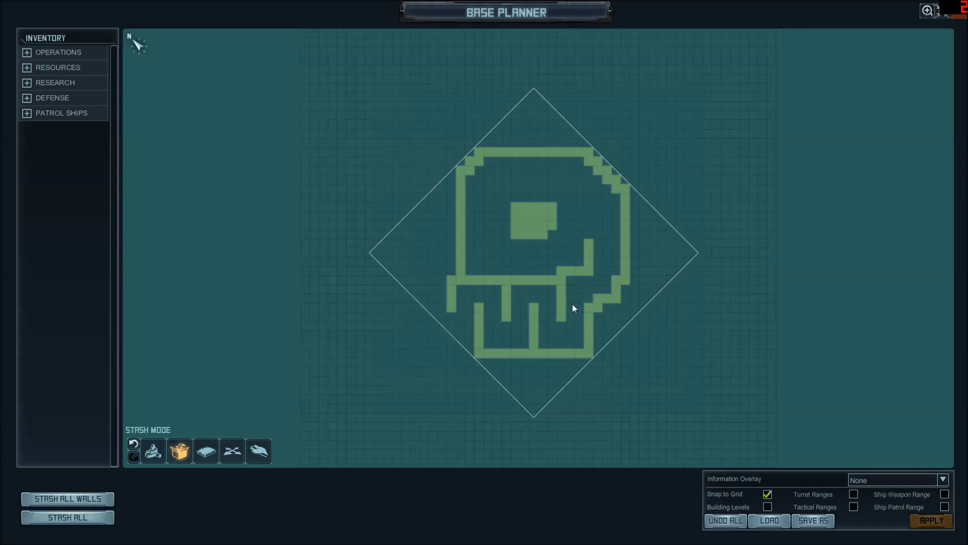
pyautogui.moveTo(516, 216)
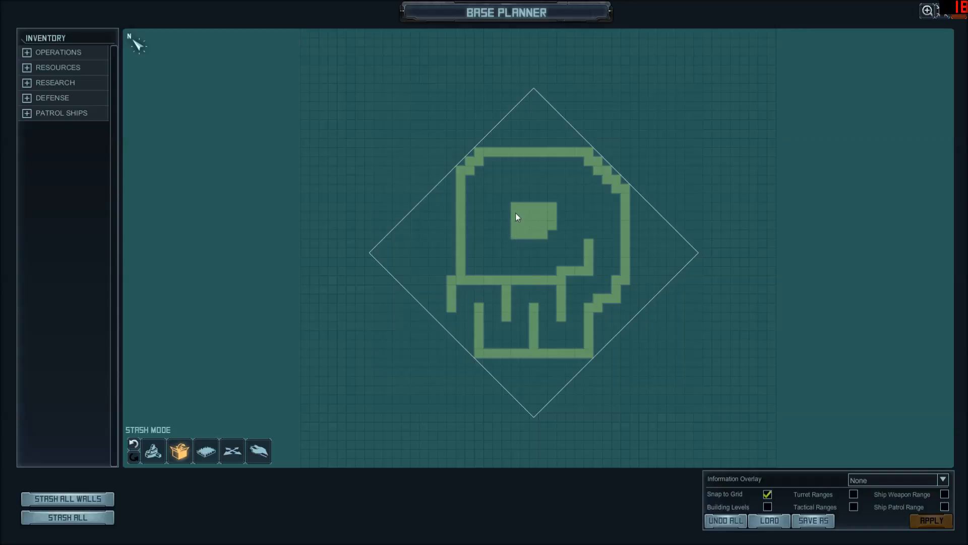
pyautogui.moveTo(557, 226)
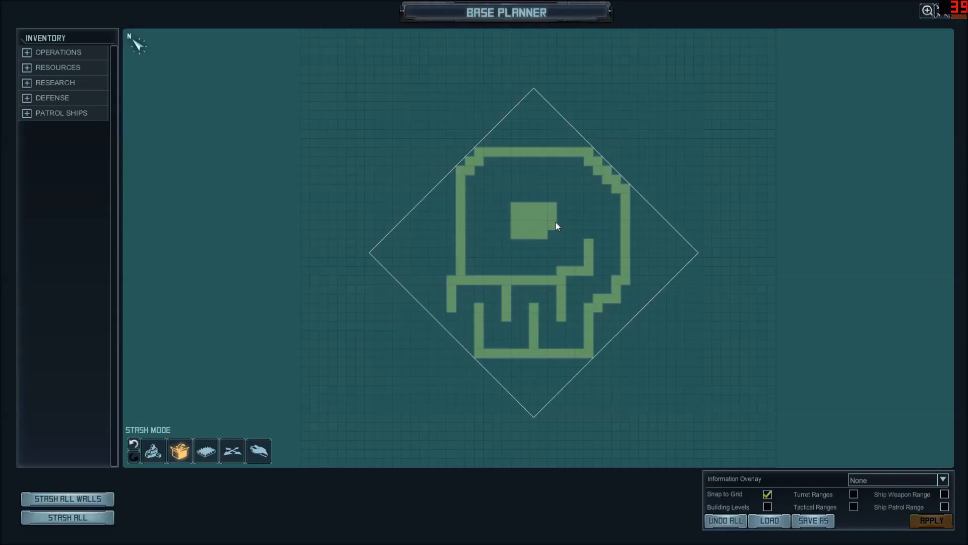
pyautogui.moveTo(545, 229)
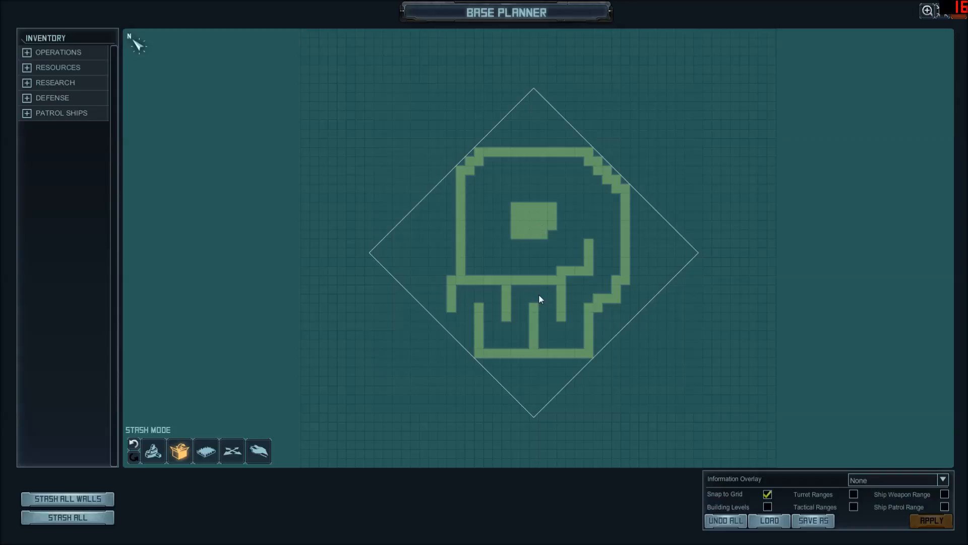
pyautogui.moveTo(477, 299)
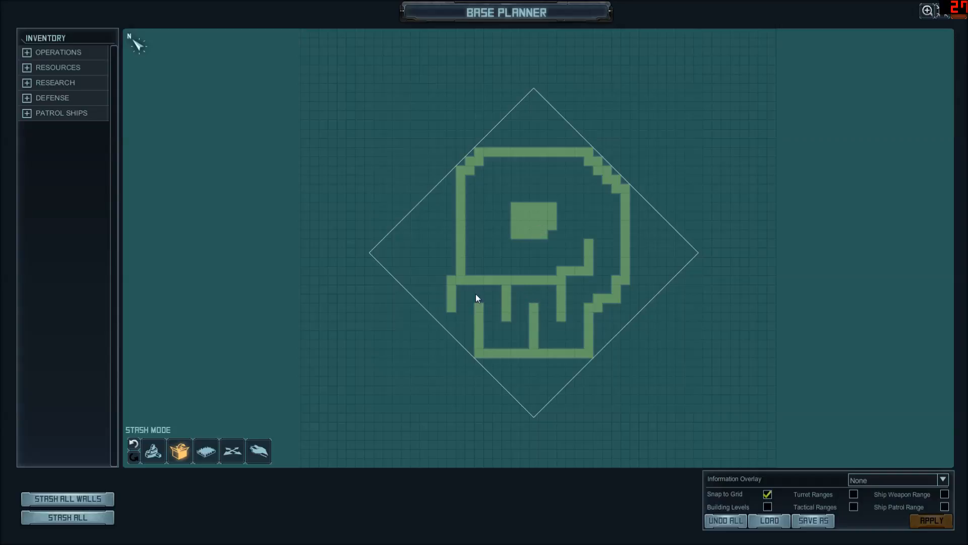
pyautogui.moveTo(533, 297)
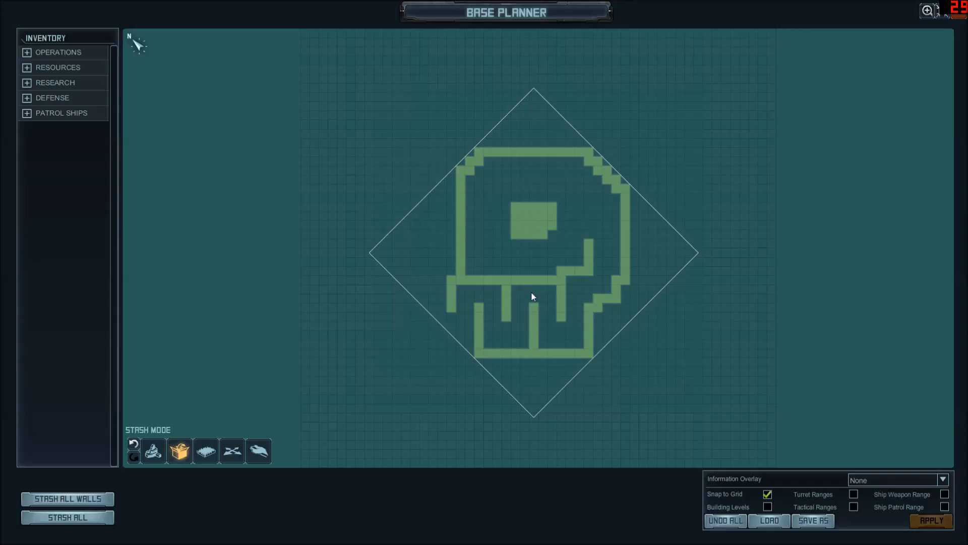
pyautogui.moveTo(554, 337)
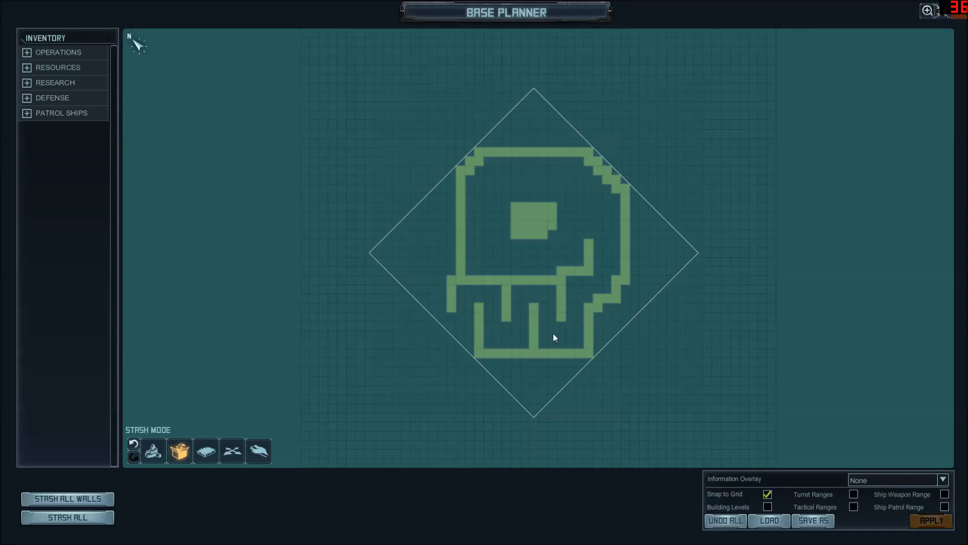
pyautogui.moveTo(527, 269)
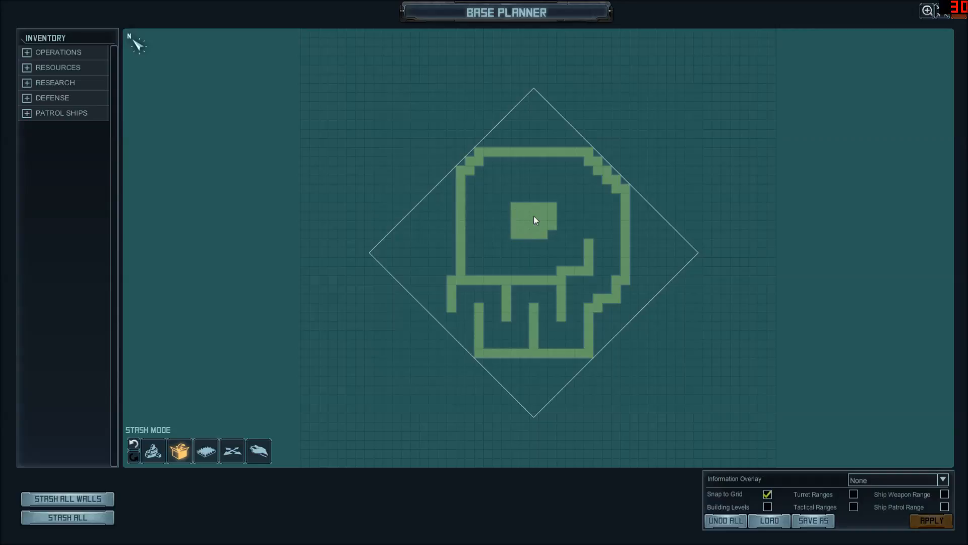
pyautogui.moveTo(508, 211)
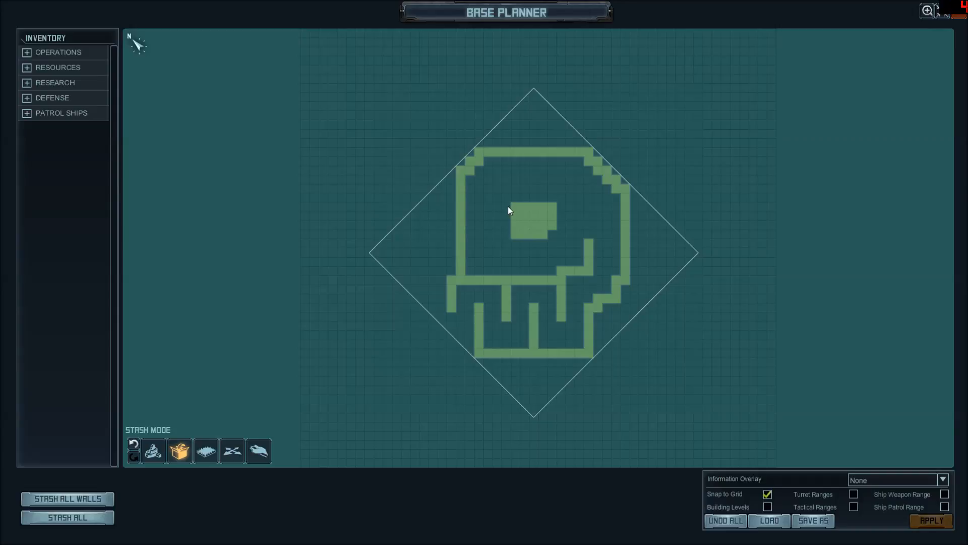
pyautogui.moveTo(482, 221)
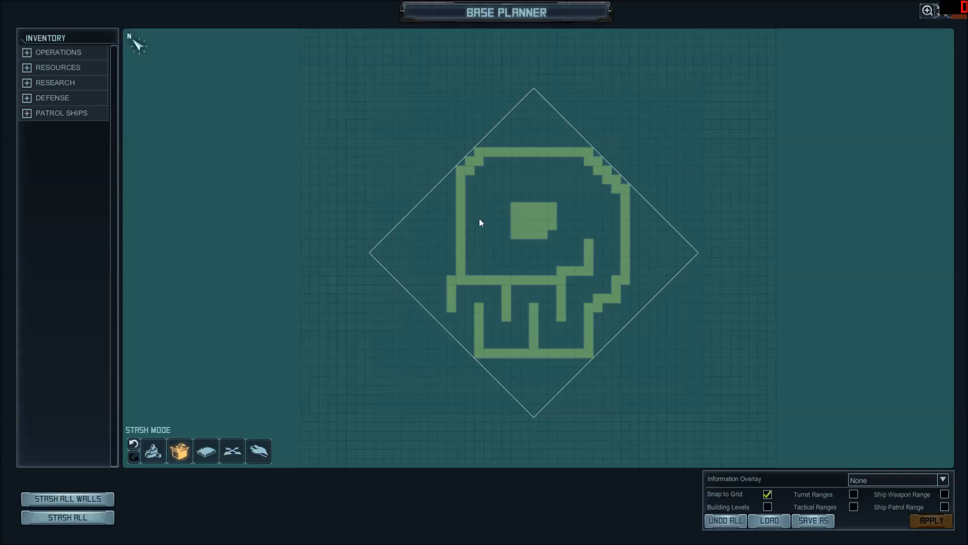
pyautogui.moveTo(456, 221)
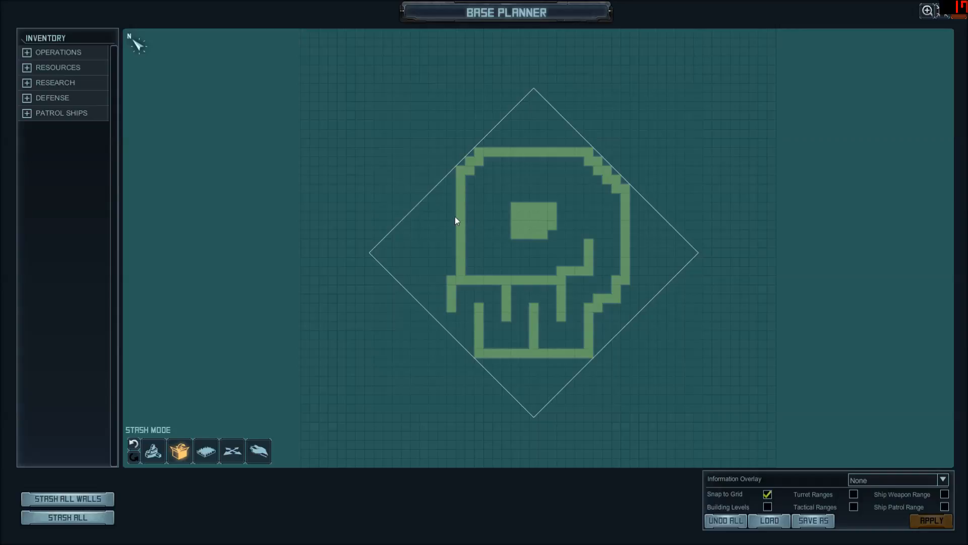
pyautogui.moveTo(473, 226)
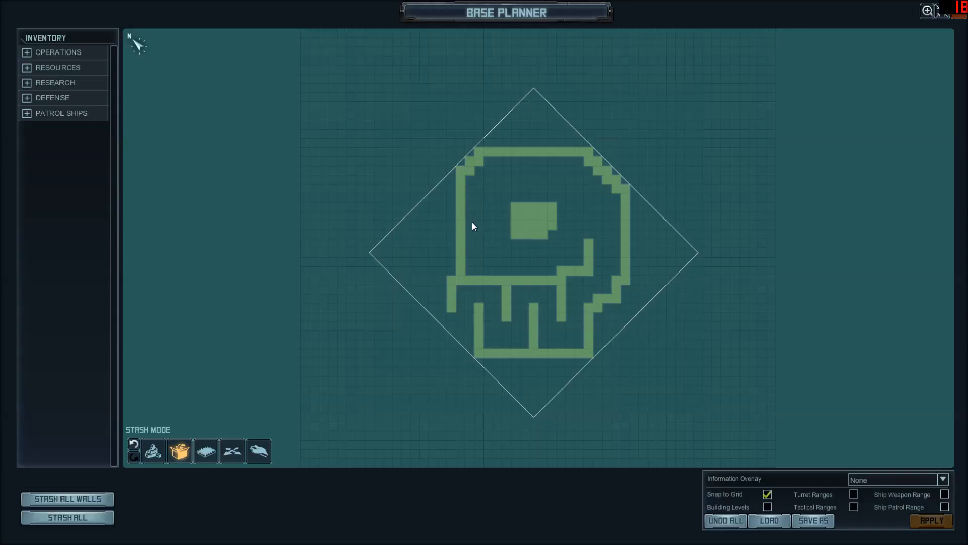
pyautogui.moveTo(482, 221)
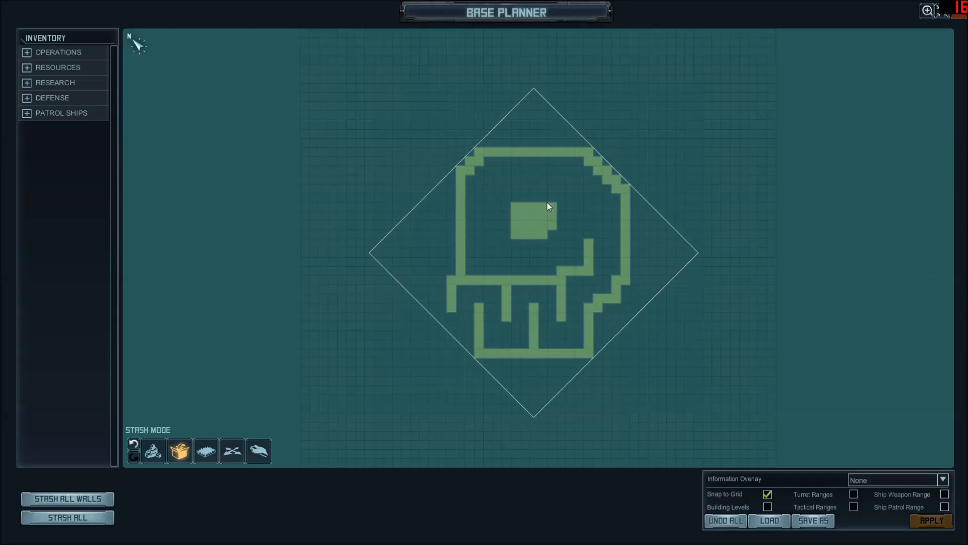
pyautogui.moveTo(490, 232)
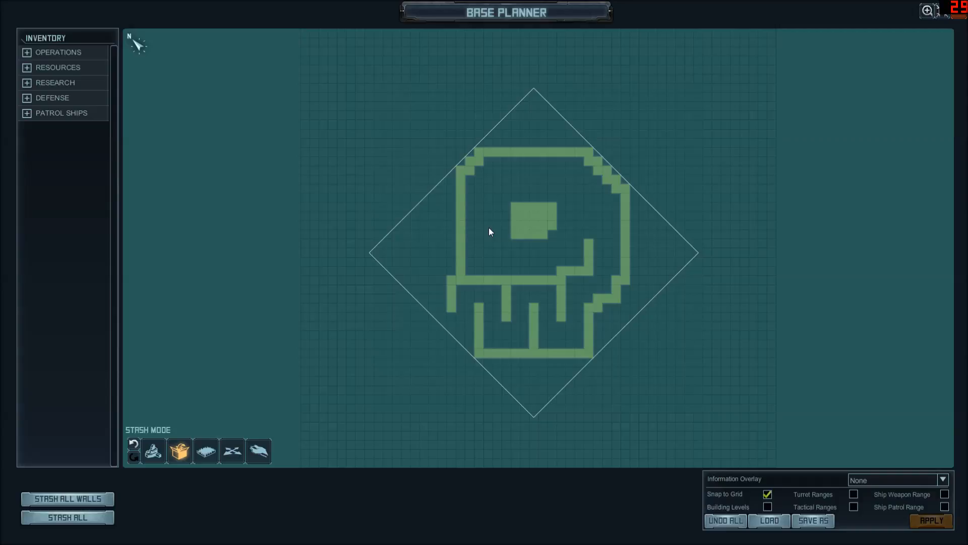
pyautogui.moveTo(505, 219)
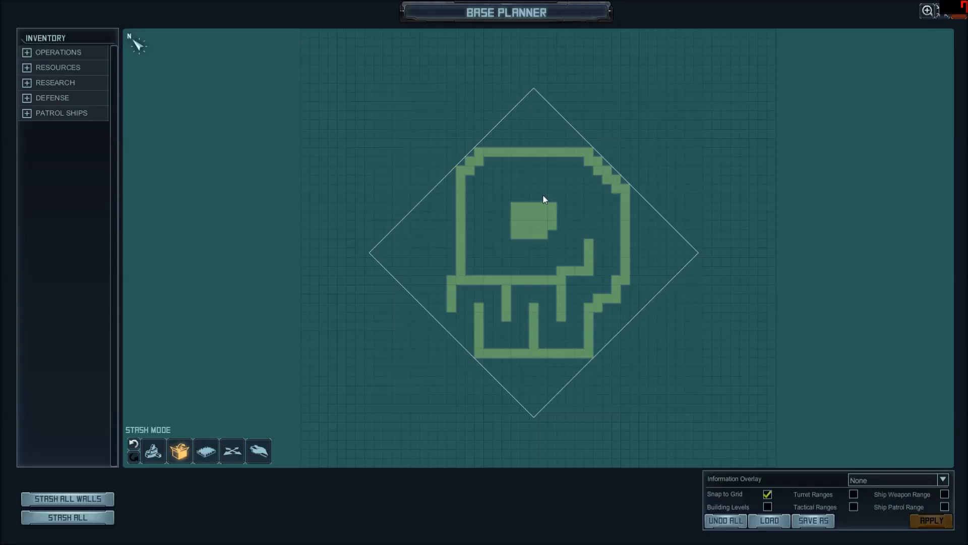
pyautogui.moveTo(463, 296)
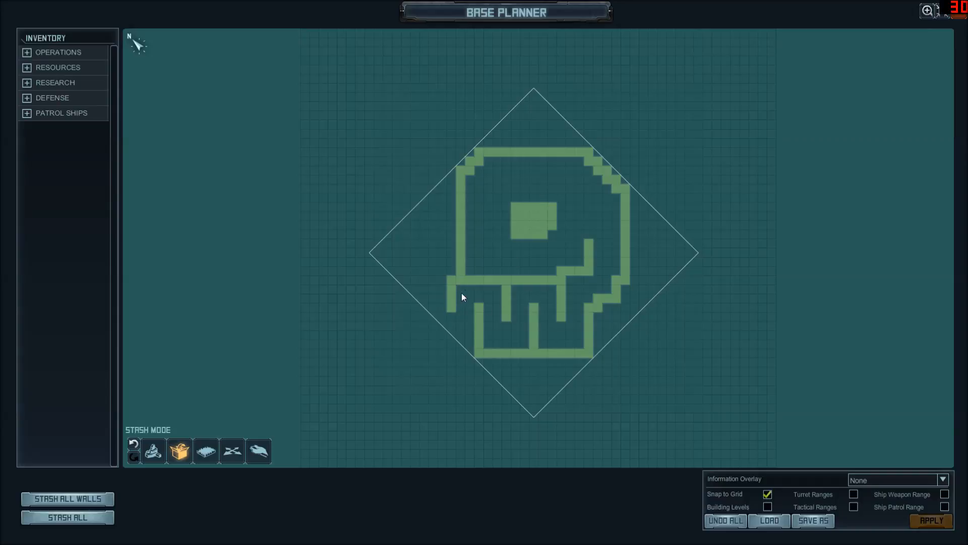
pyautogui.moveTo(494, 332)
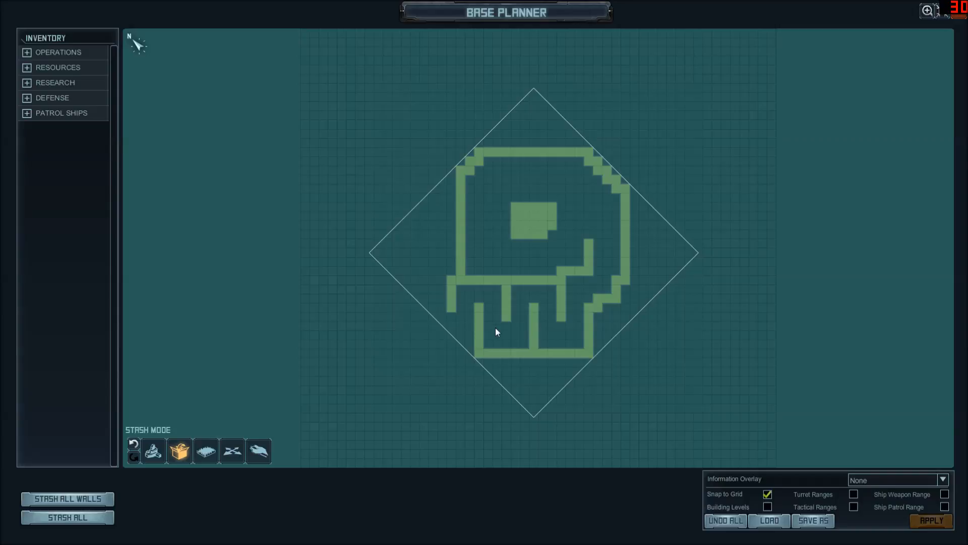
pyautogui.moveTo(533, 257)
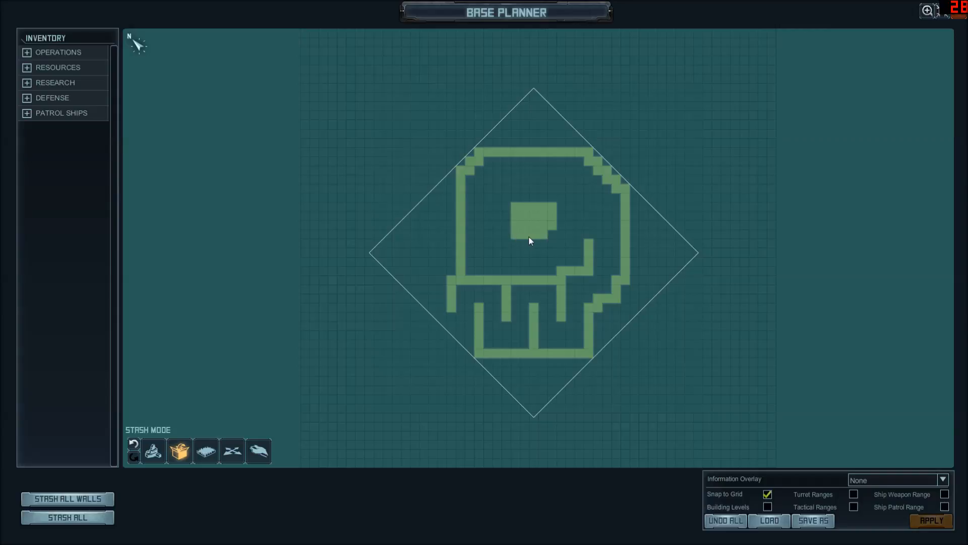
pyautogui.moveTo(542, 241)
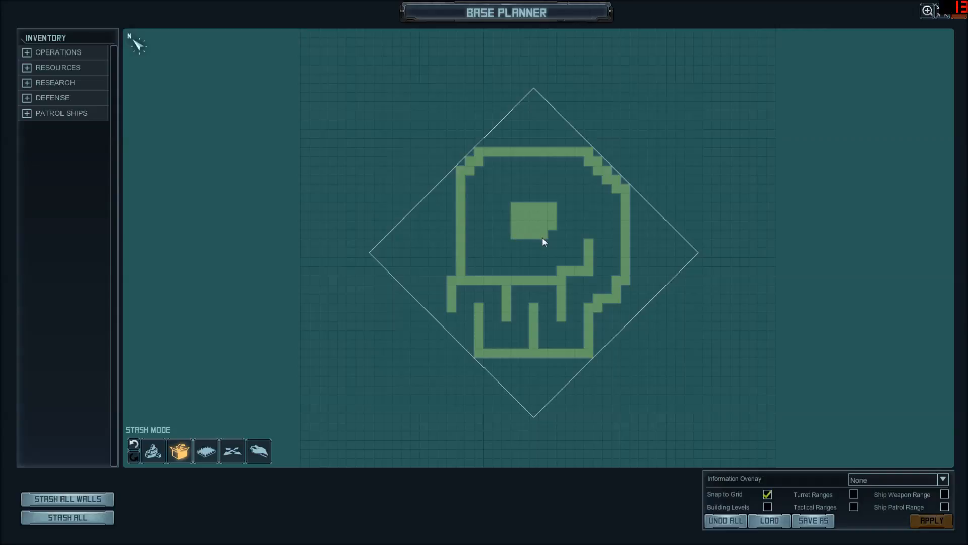
pyautogui.moveTo(515, 241)
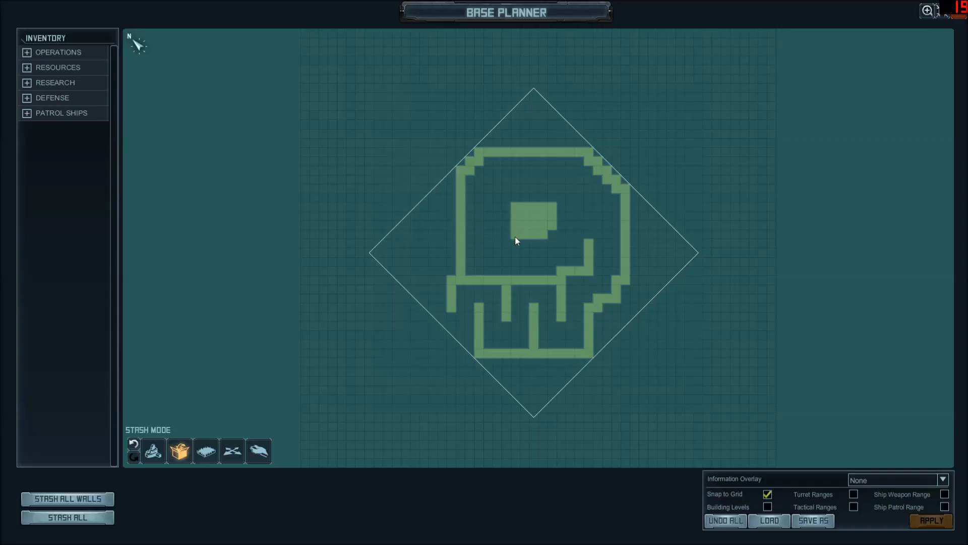
pyautogui.moveTo(516, 213)
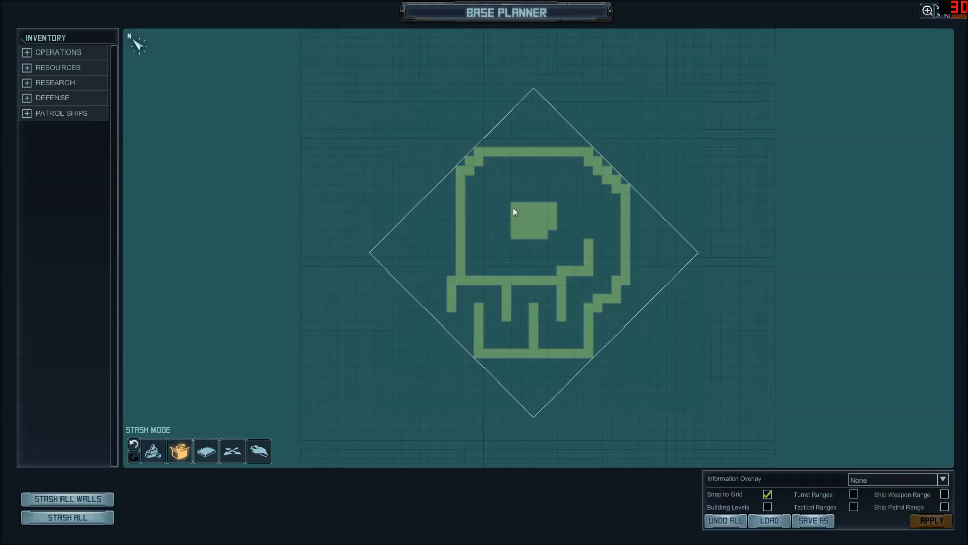
pyautogui.moveTo(480, 296)
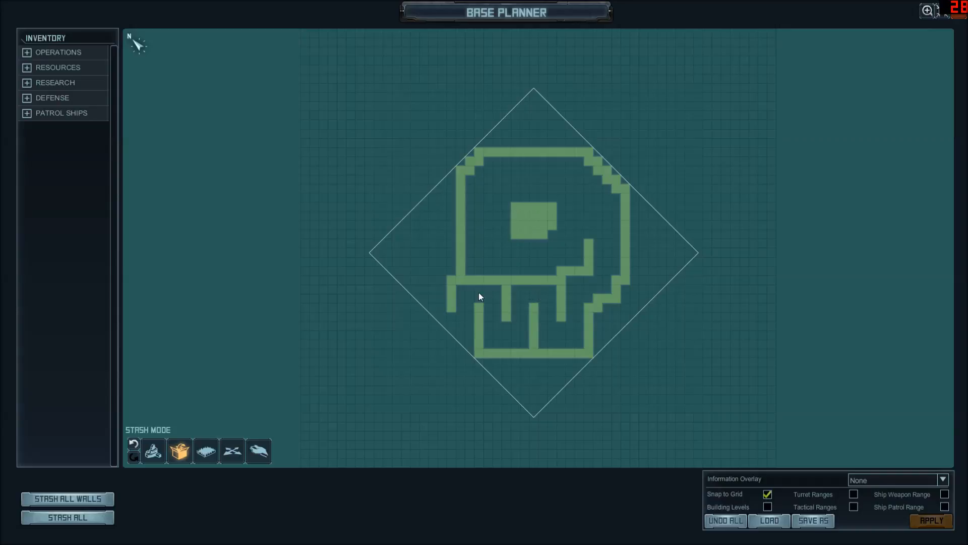
pyautogui.moveTo(498, 293)
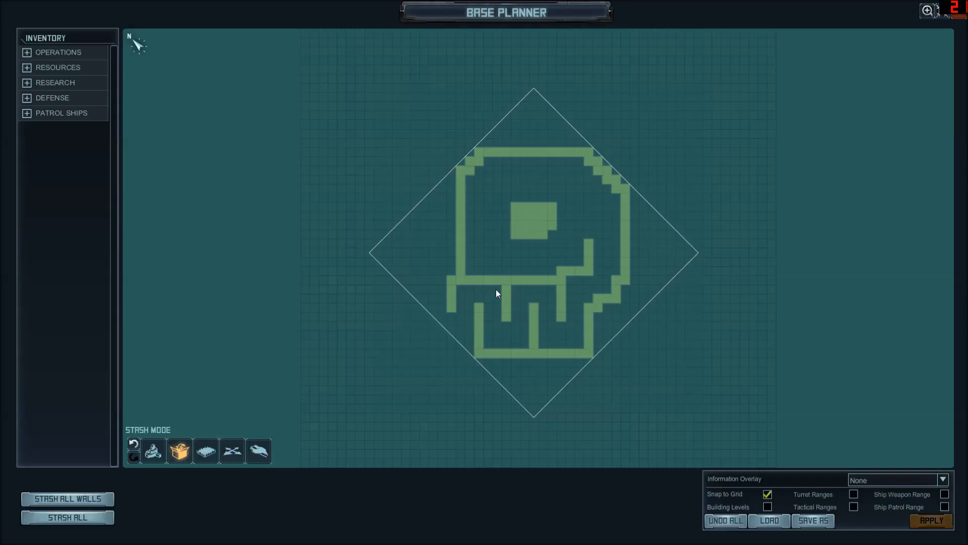
pyautogui.moveTo(577, 300)
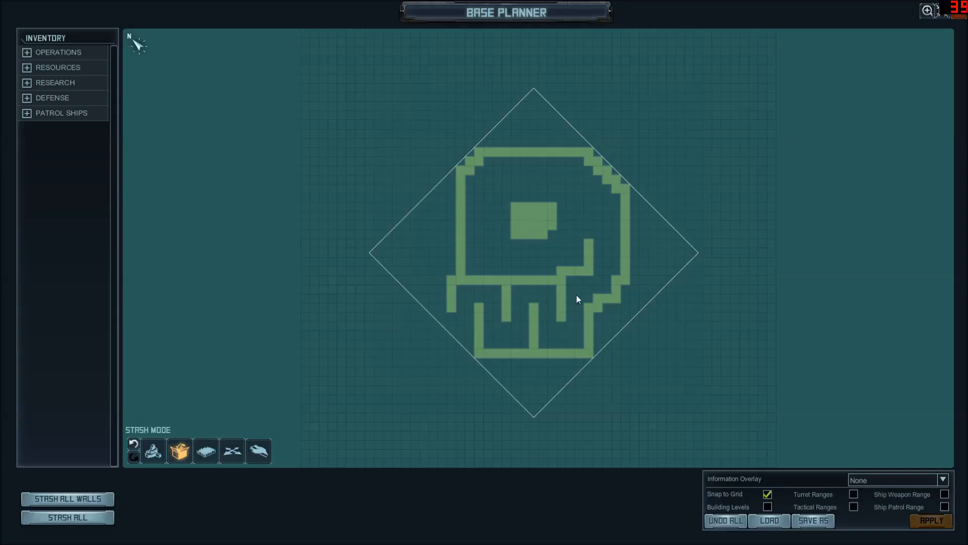
pyautogui.moveTo(525, 257)
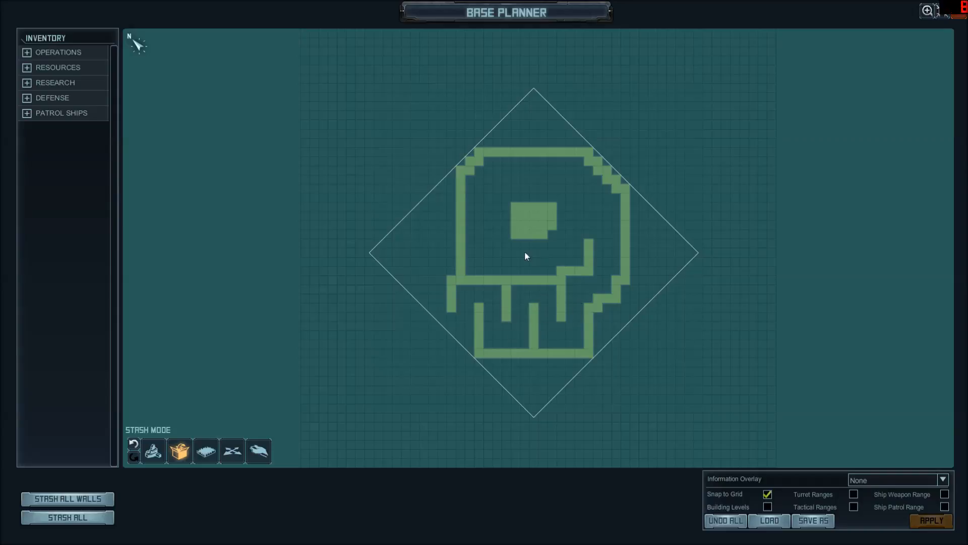
pyautogui.moveTo(573, 265)
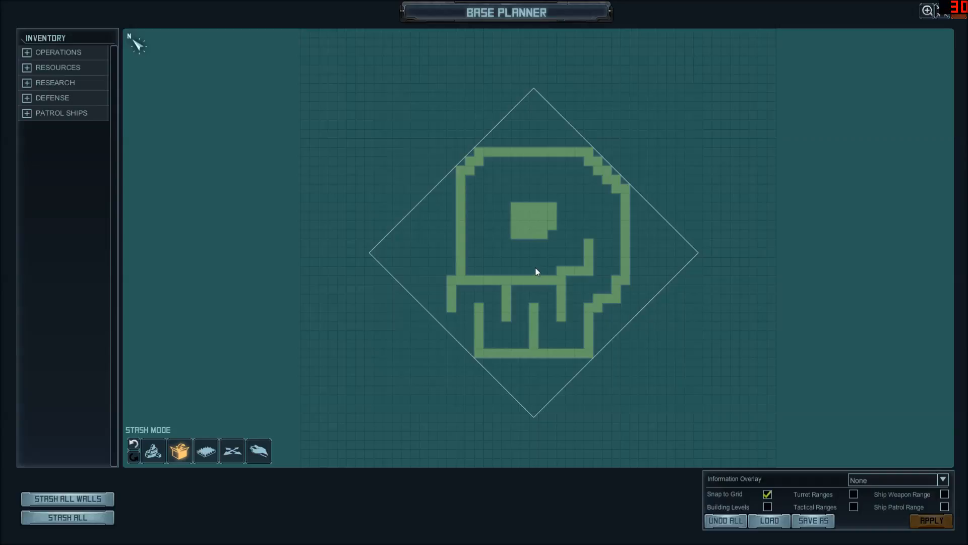
pyautogui.moveTo(529, 286)
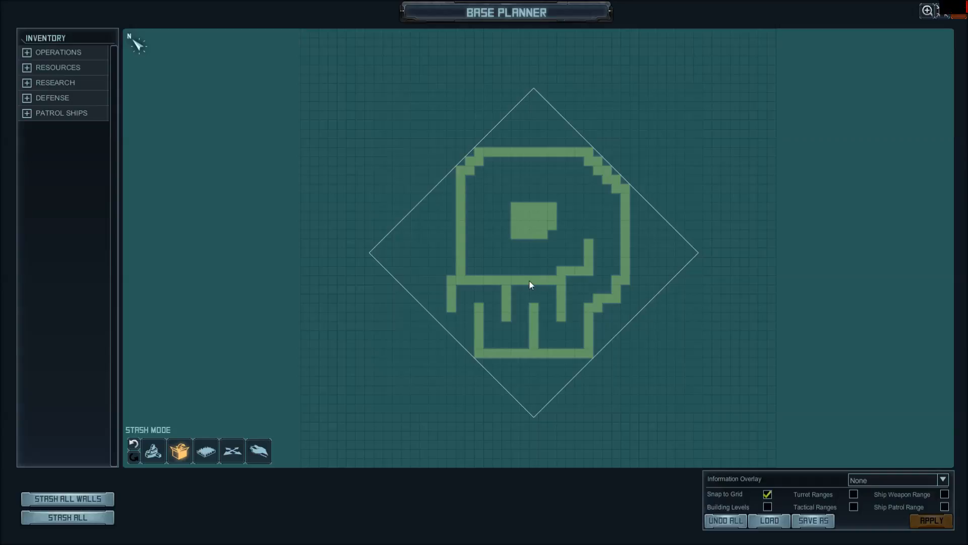
pyautogui.moveTo(522, 300)
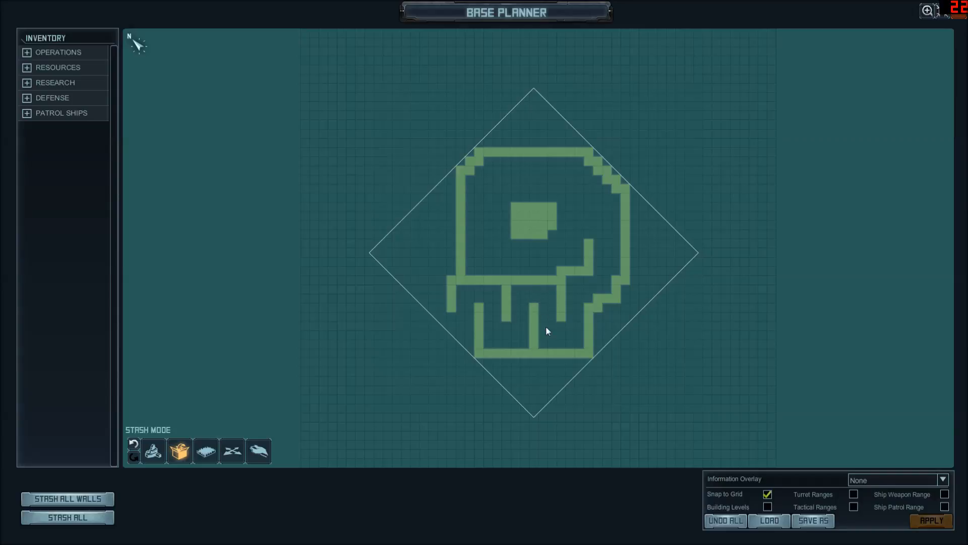
pyautogui.moveTo(597, 228)
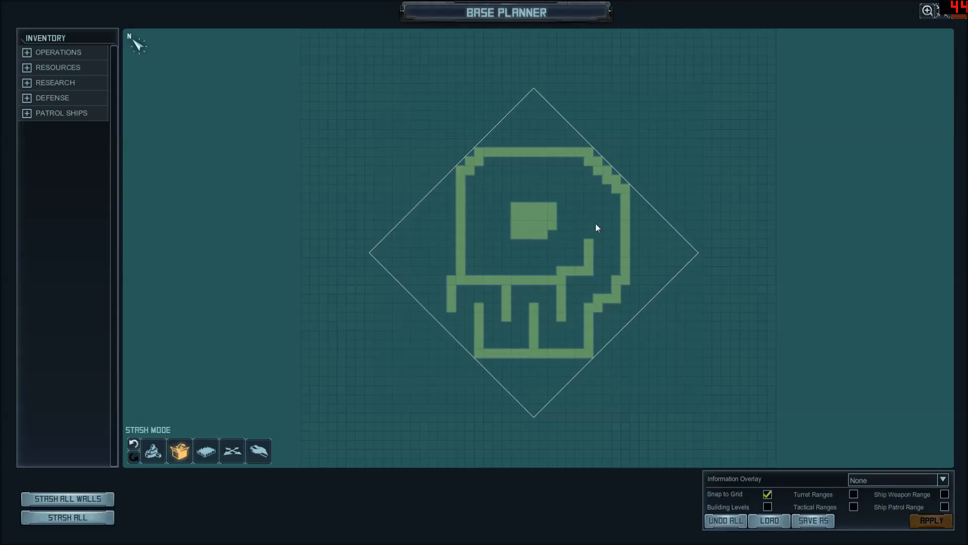
pyautogui.moveTo(571, 220)
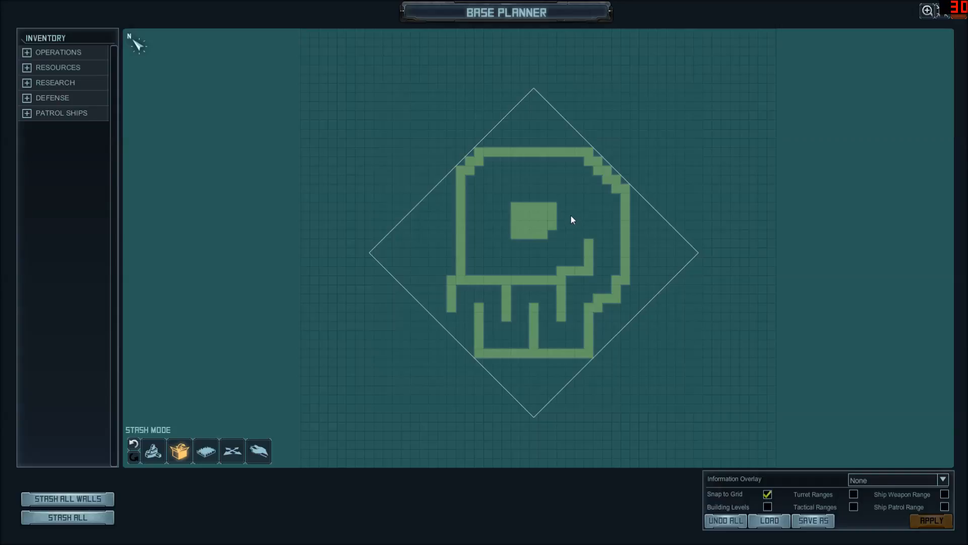
pyautogui.moveTo(598, 232)
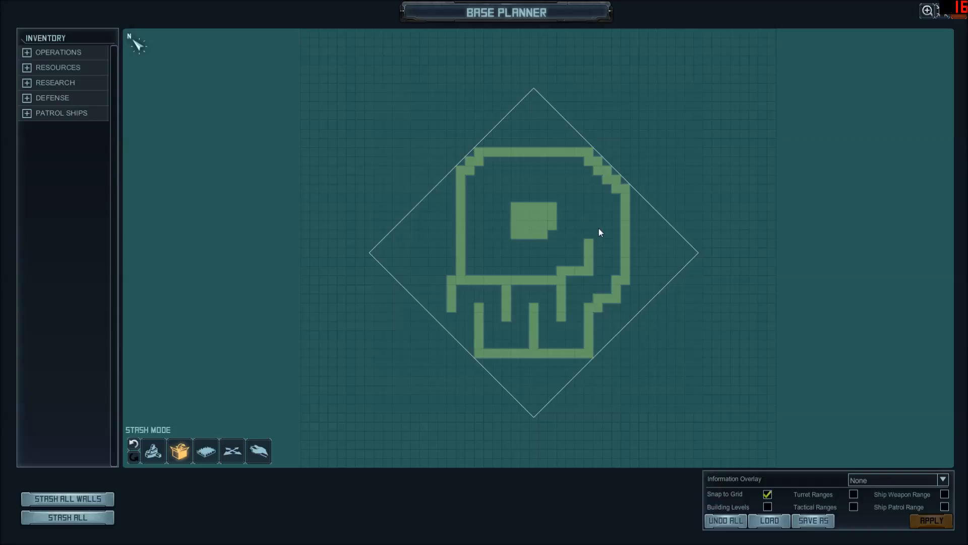
pyautogui.moveTo(603, 236)
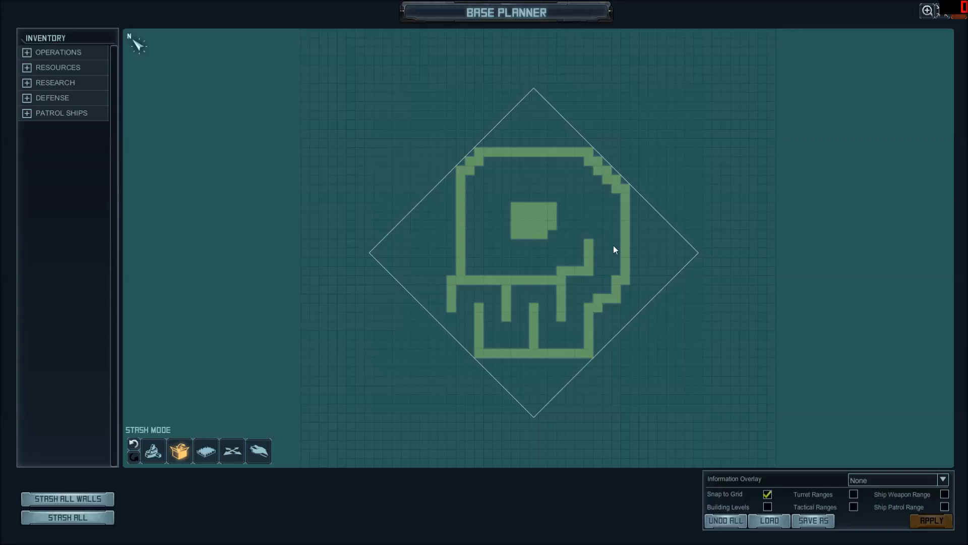
pyautogui.moveTo(611, 248)
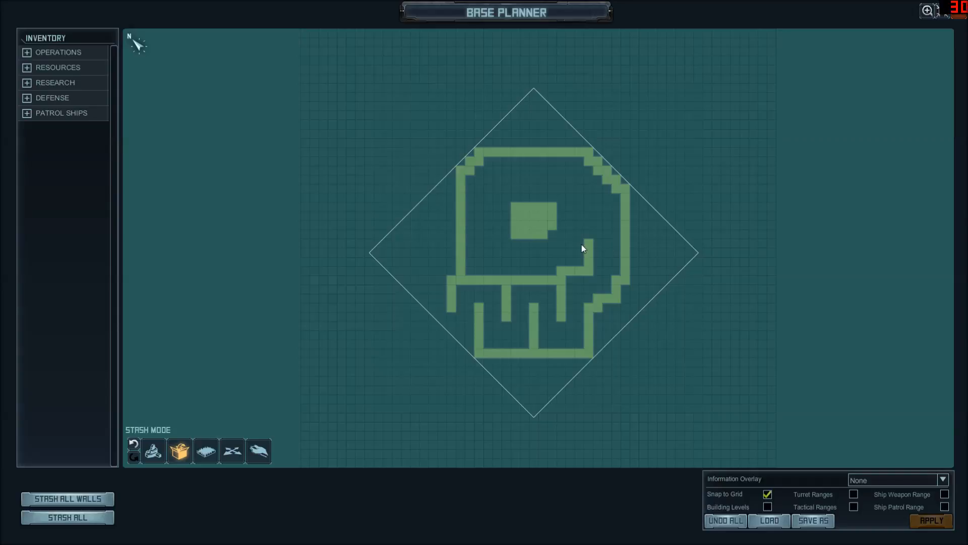
pyautogui.moveTo(574, 259)
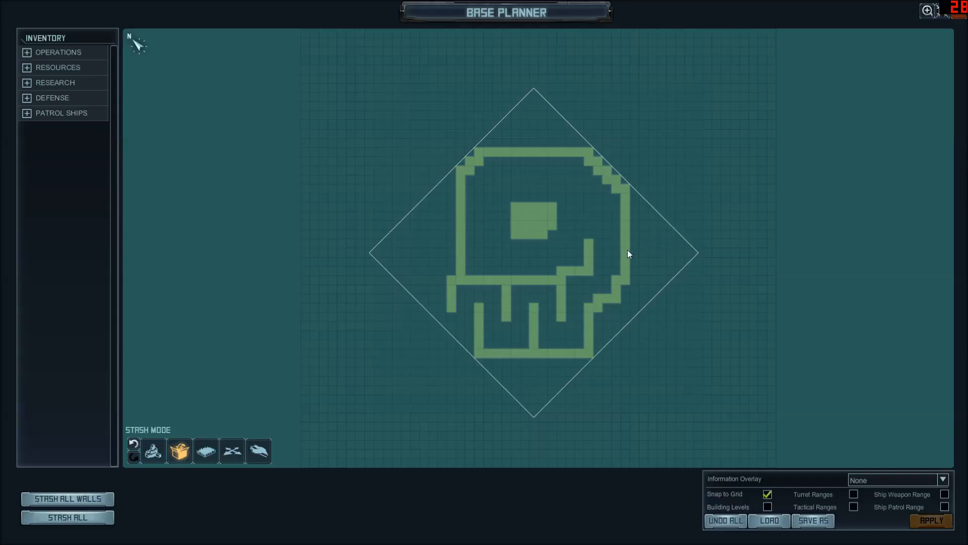
pyautogui.moveTo(527, 334)
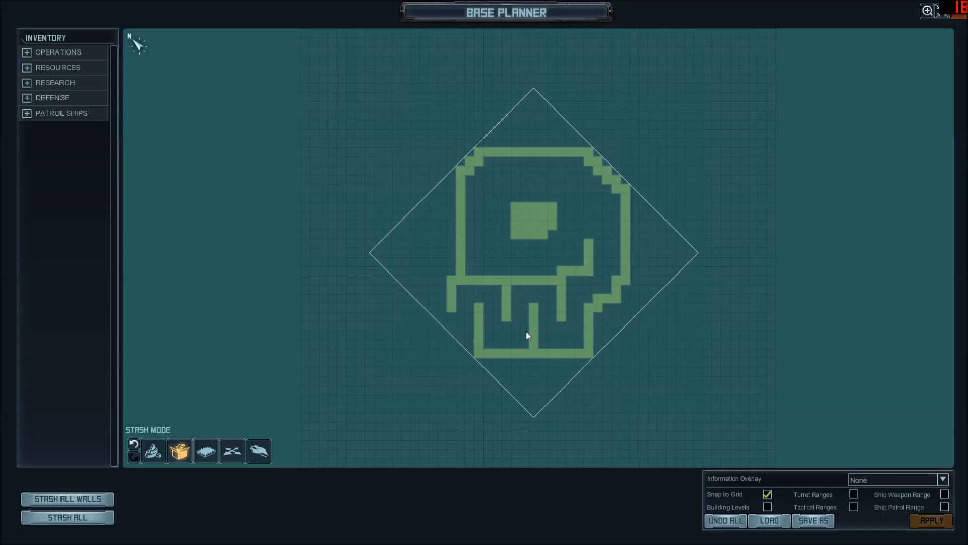
pyautogui.moveTo(446, 330)
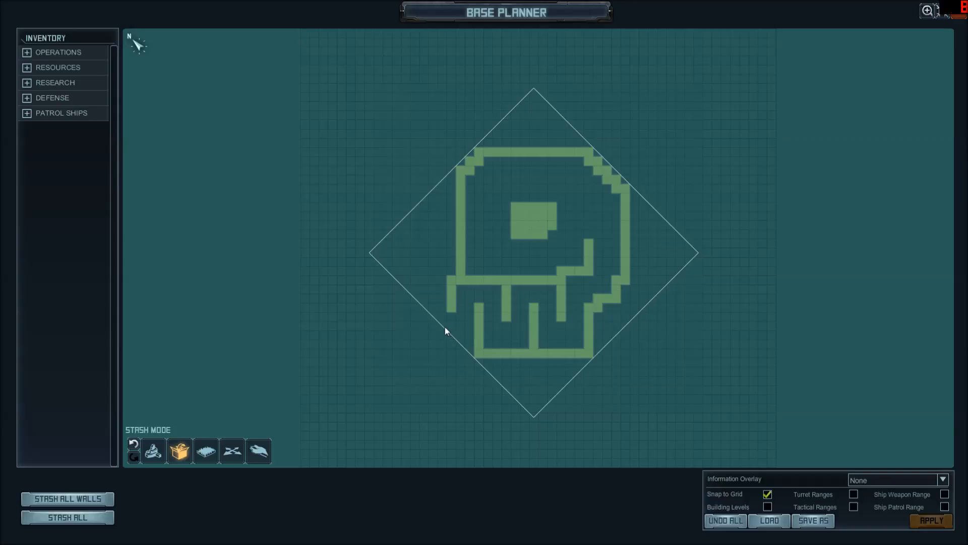
pyautogui.moveTo(428, 292)
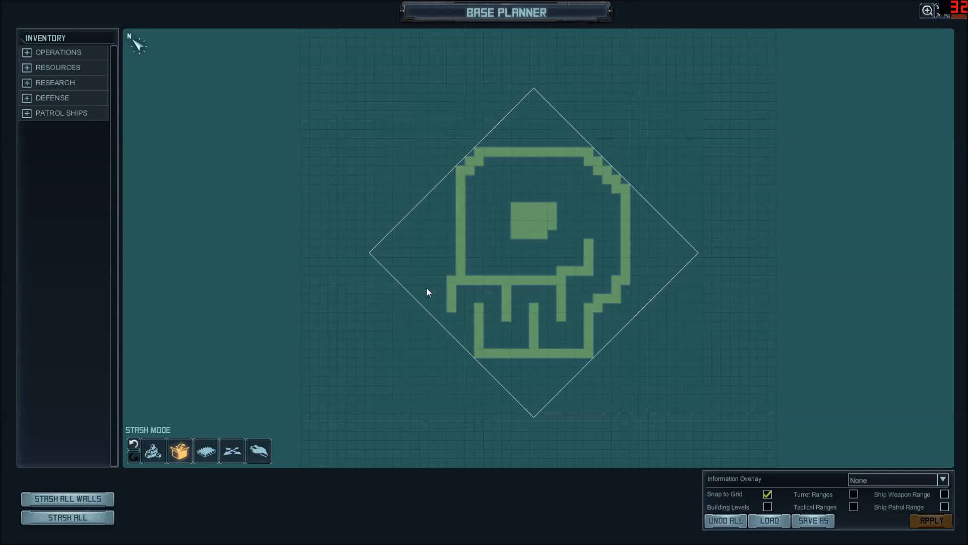
pyautogui.moveTo(523, 242)
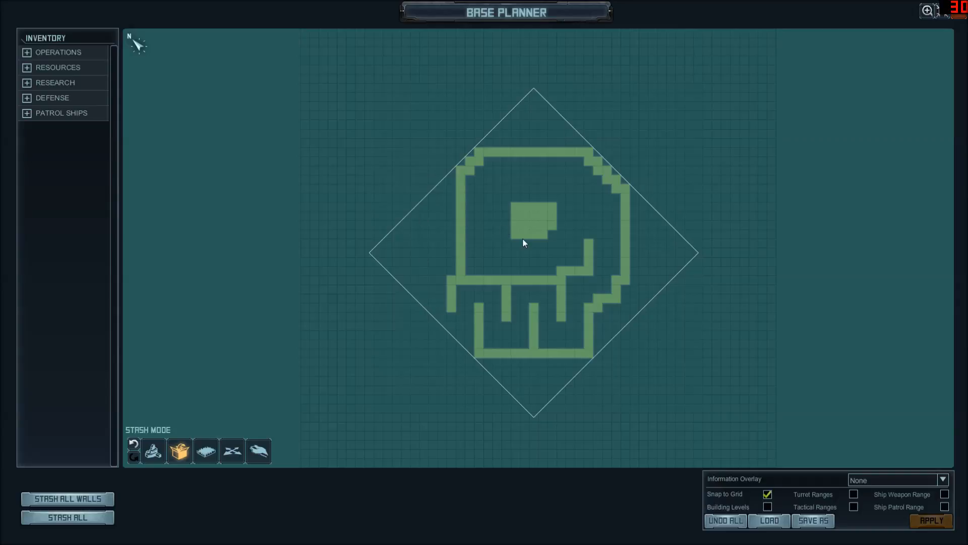
pyautogui.moveTo(546, 236)
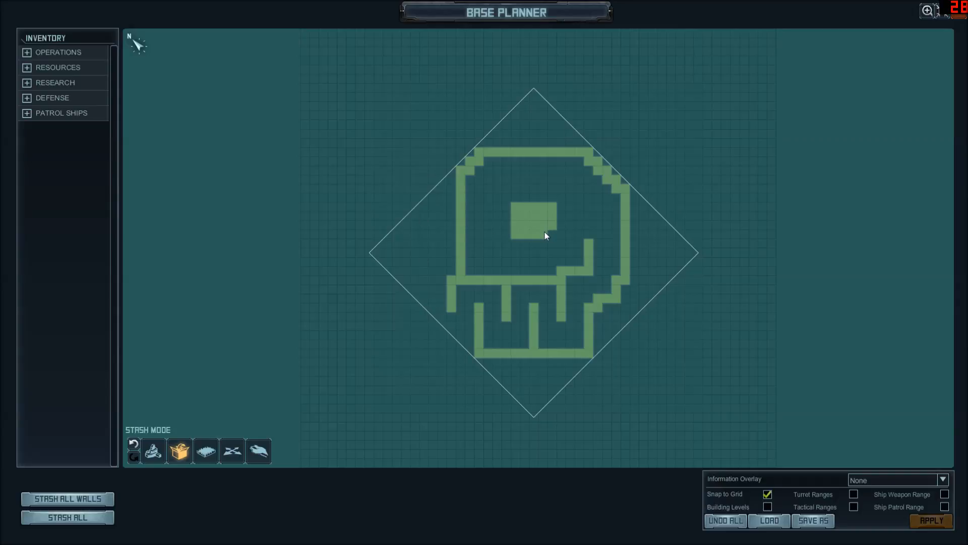
pyautogui.moveTo(541, 230)
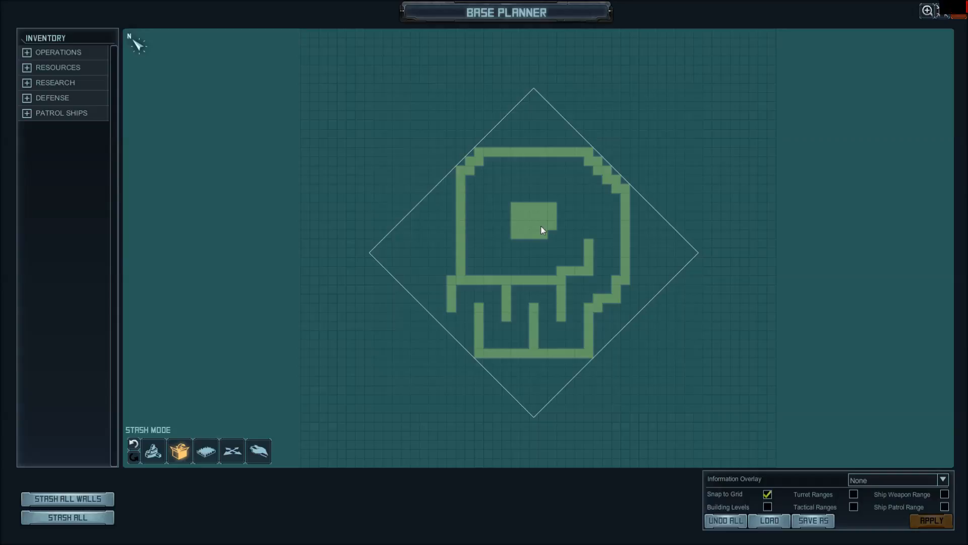
pyautogui.moveTo(549, 235)
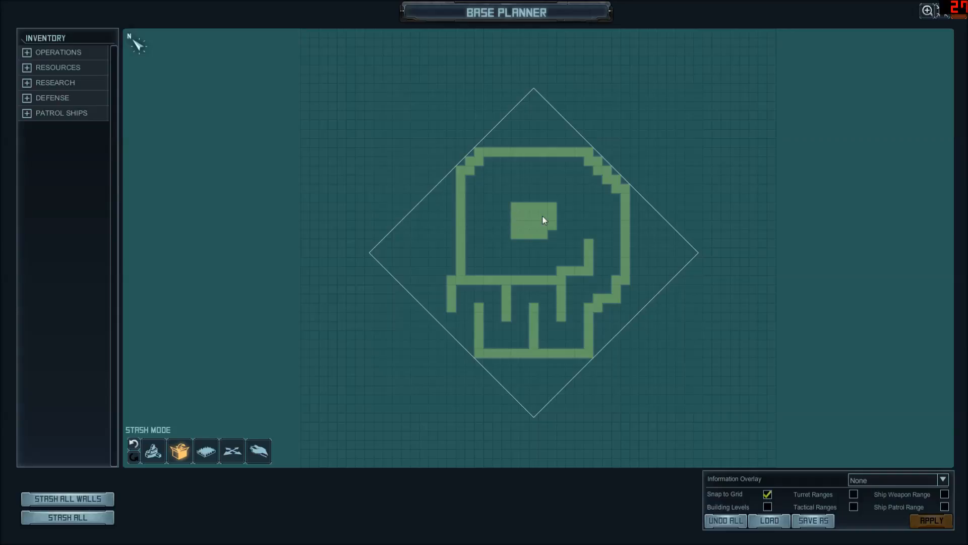
pyautogui.moveTo(545, 215)
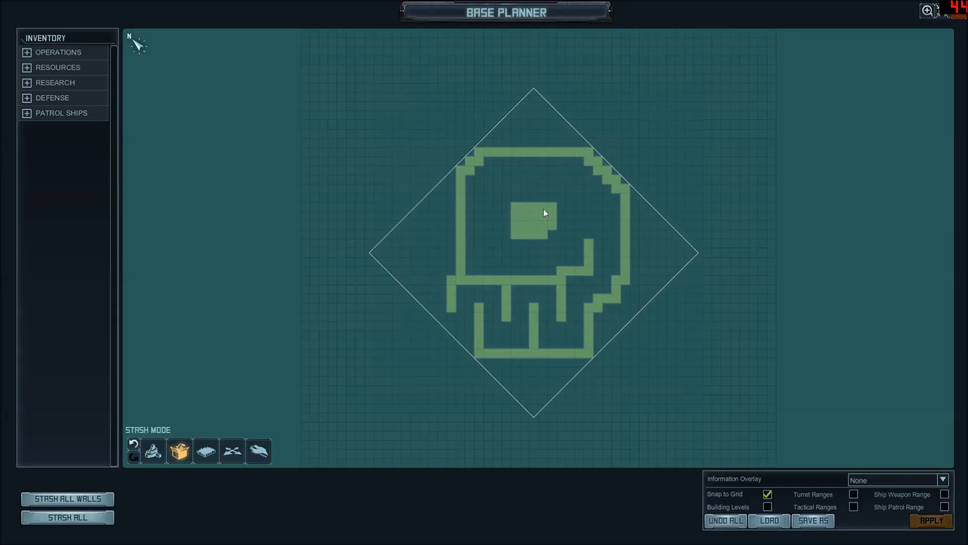
pyautogui.moveTo(518, 210)
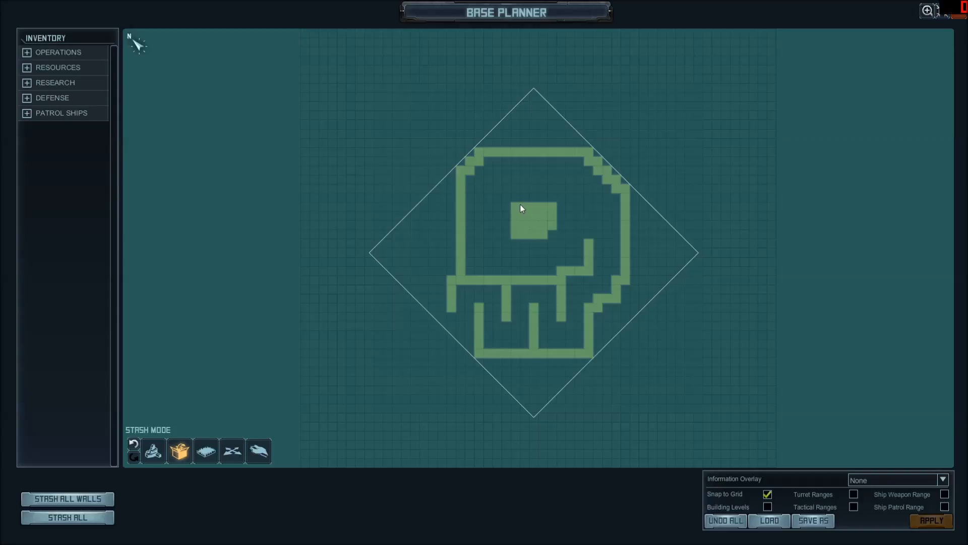
pyautogui.moveTo(546, 214)
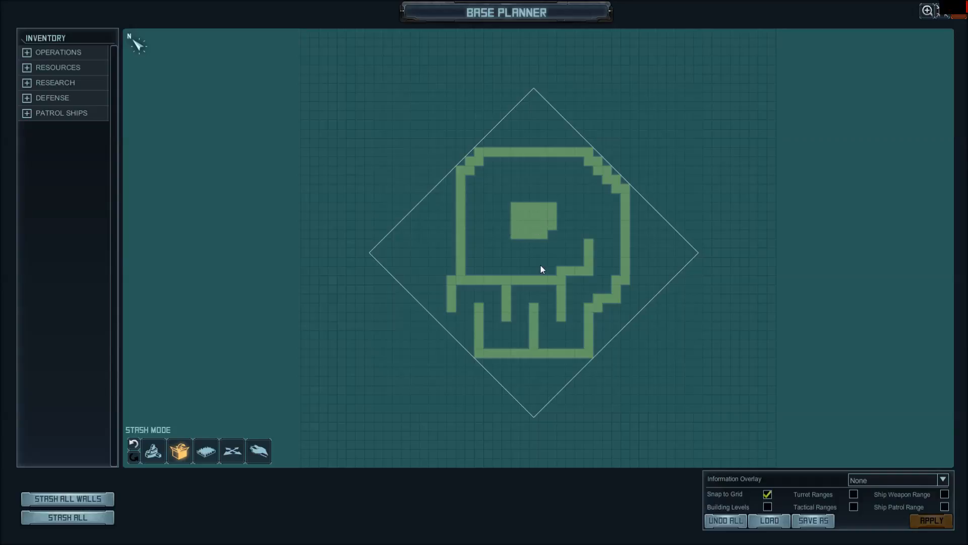
pyautogui.moveTo(560, 364)
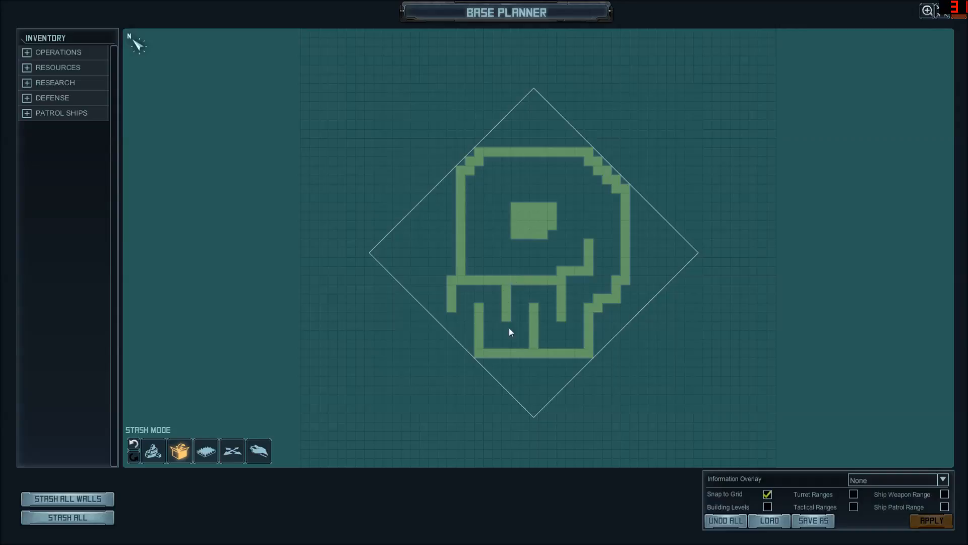
pyautogui.moveTo(529, 286)
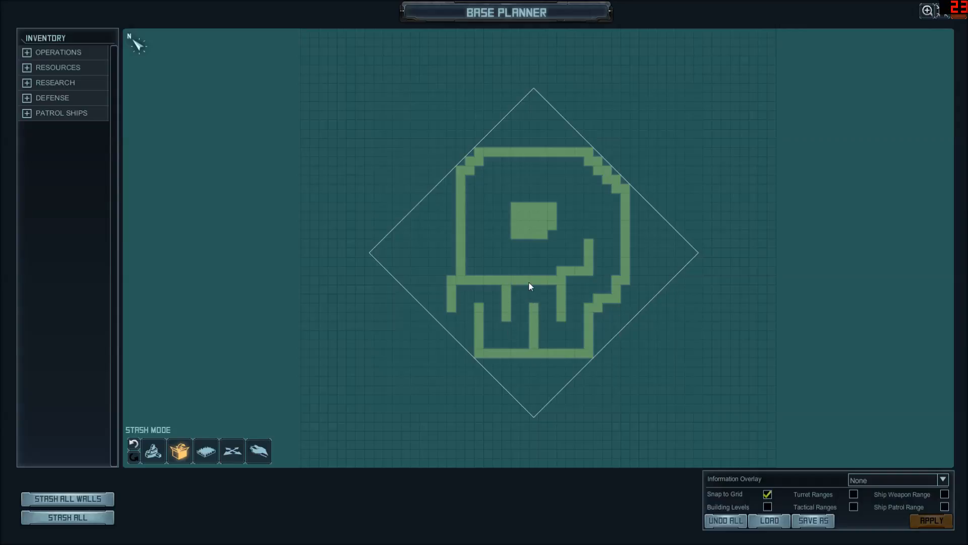
pyautogui.moveTo(497, 317)
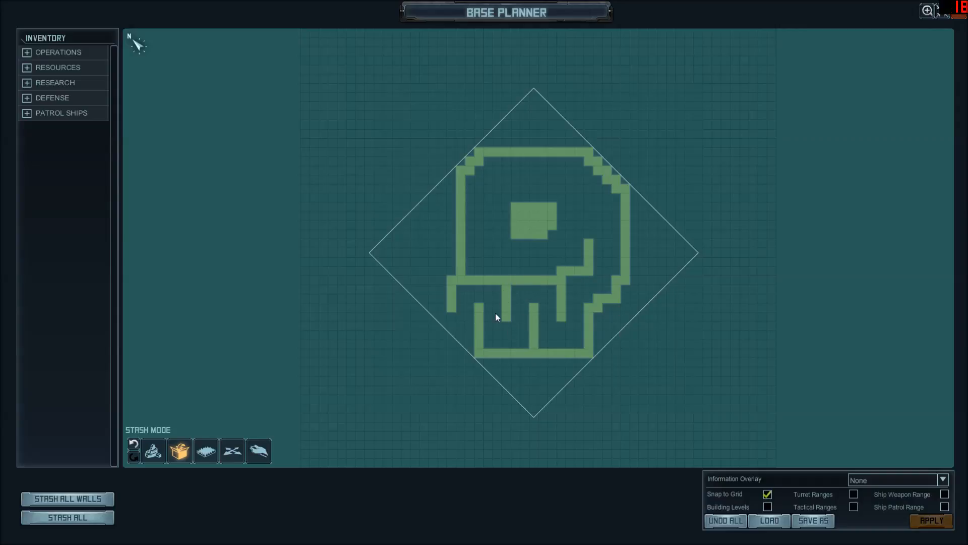
pyautogui.moveTo(493, 309)
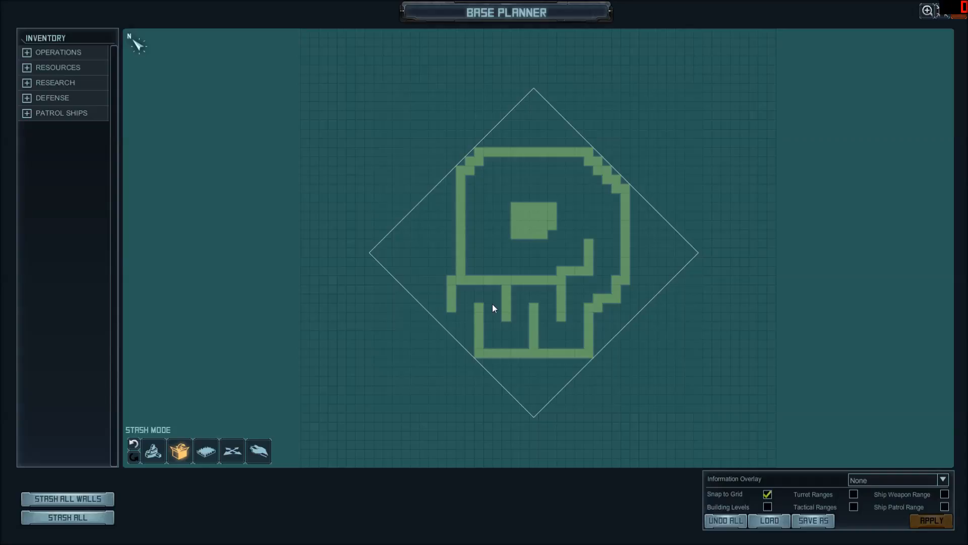
pyautogui.moveTo(501, 301)
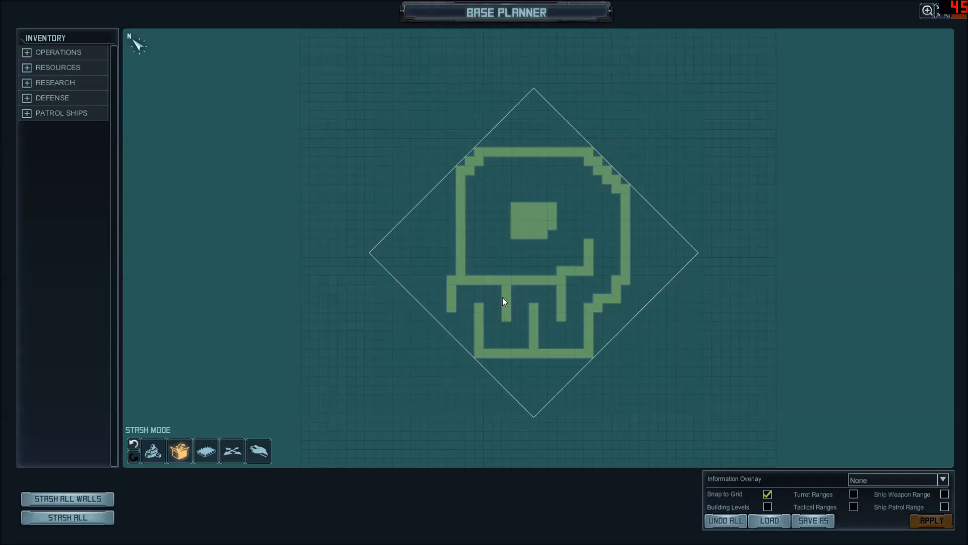
pyautogui.moveTo(493, 321)
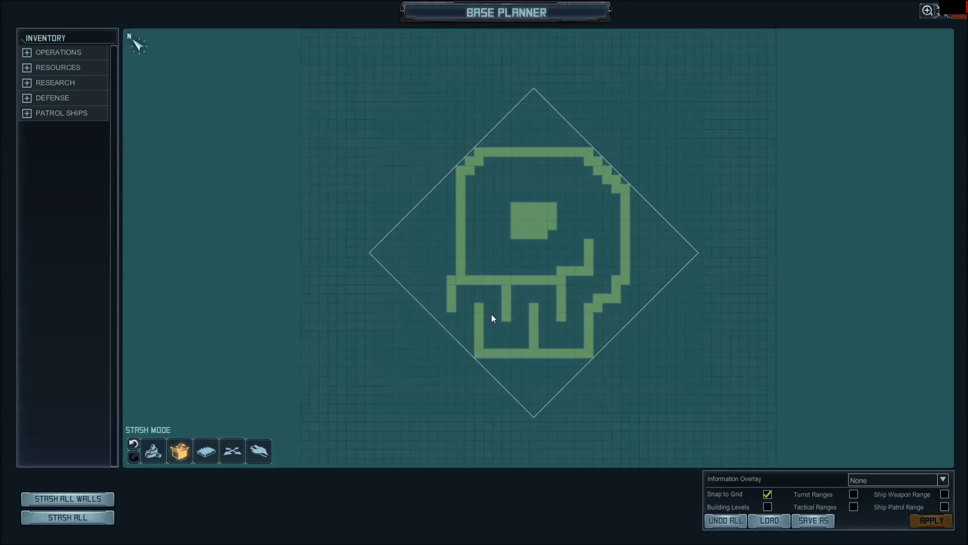
pyautogui.moveTo(487, 311)
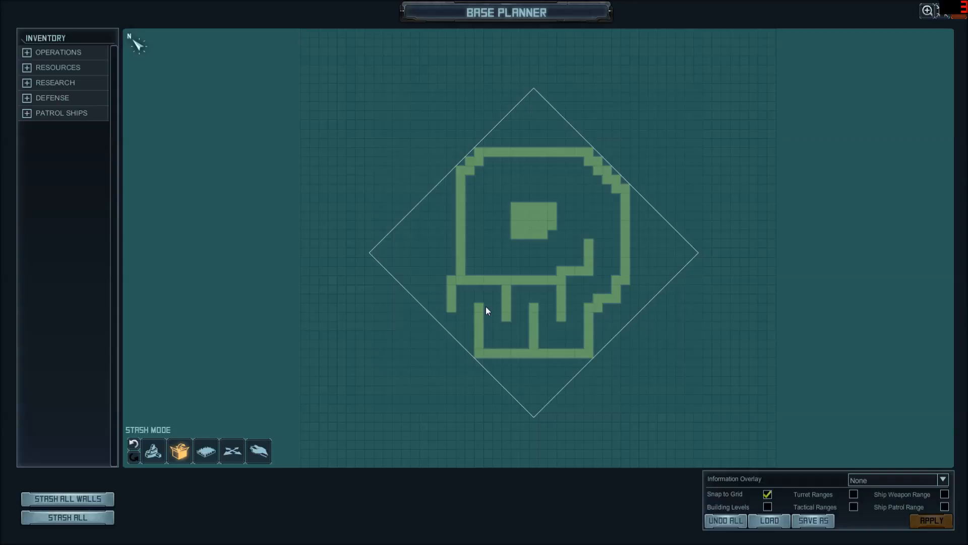
pyautogui.moveTo(595, 416)
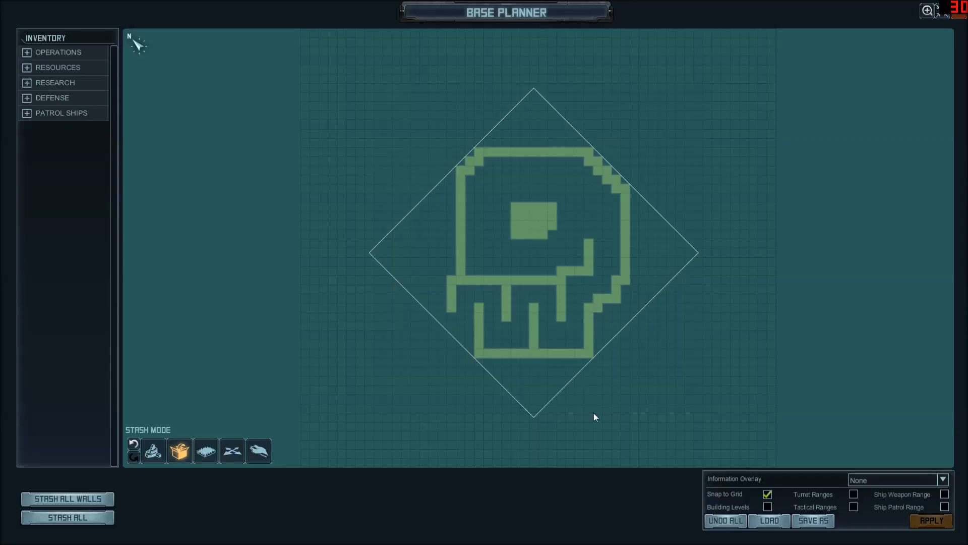
pyautogui.moveTo(394, 279)
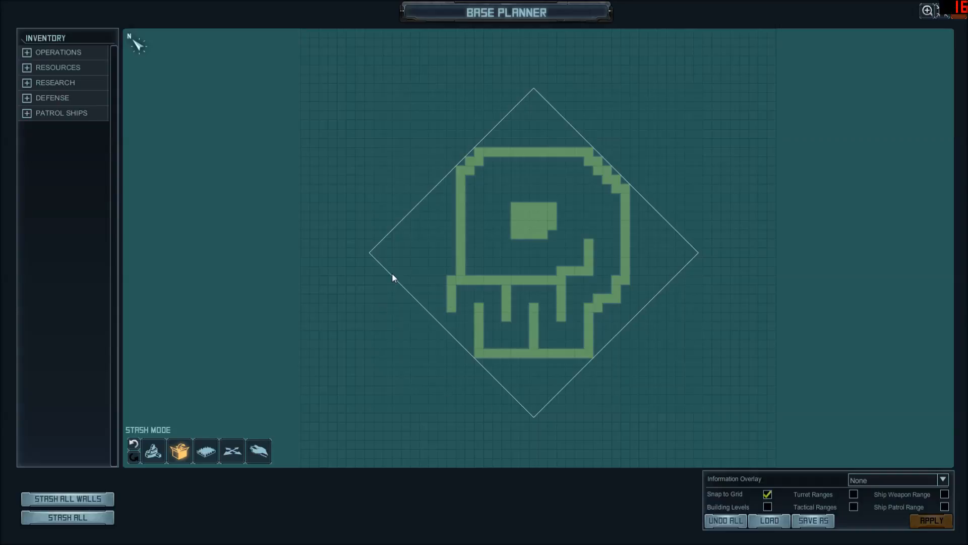
pyautogui.moveTo(394, 261)
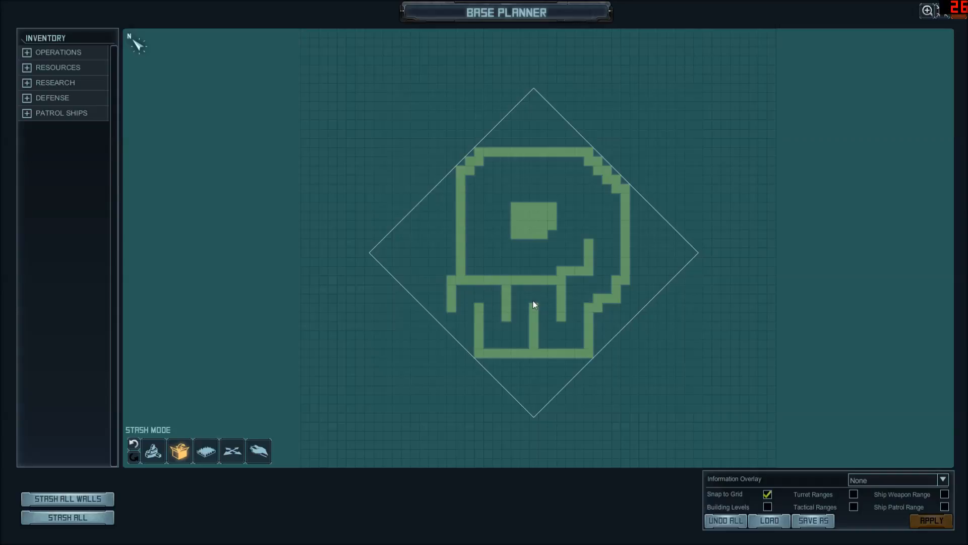
pyautogui.moveTo(531, 352)
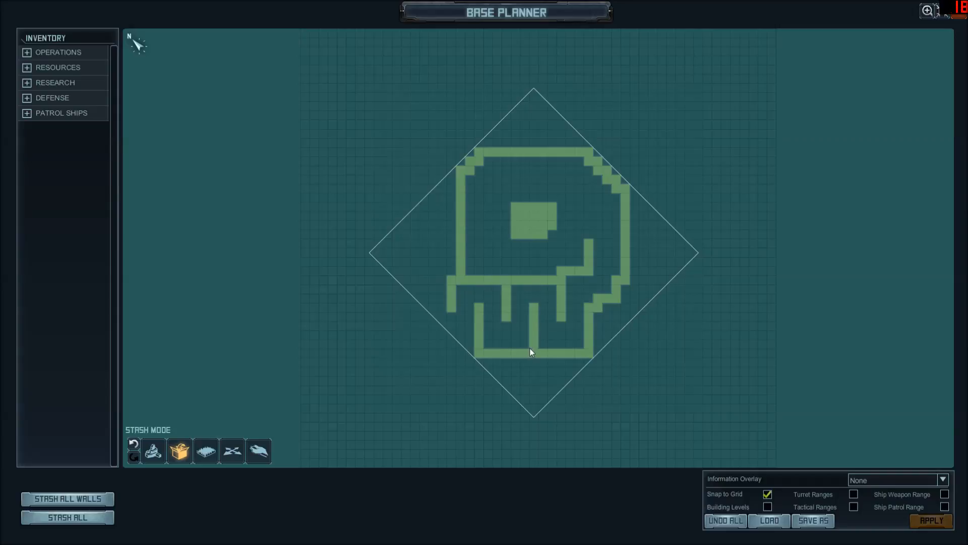
pyautogui.moveTo(622, 244)
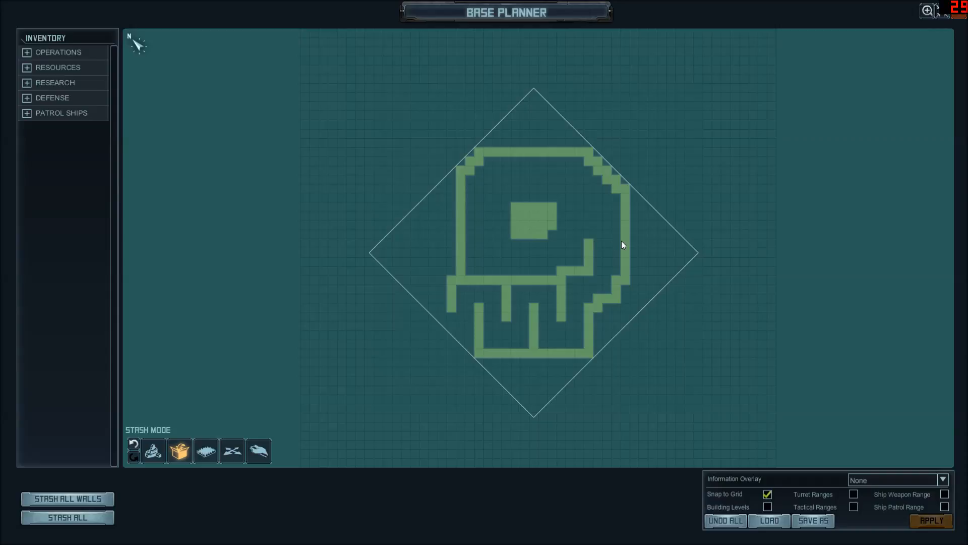
pyautogui.moveTo(614, 249)
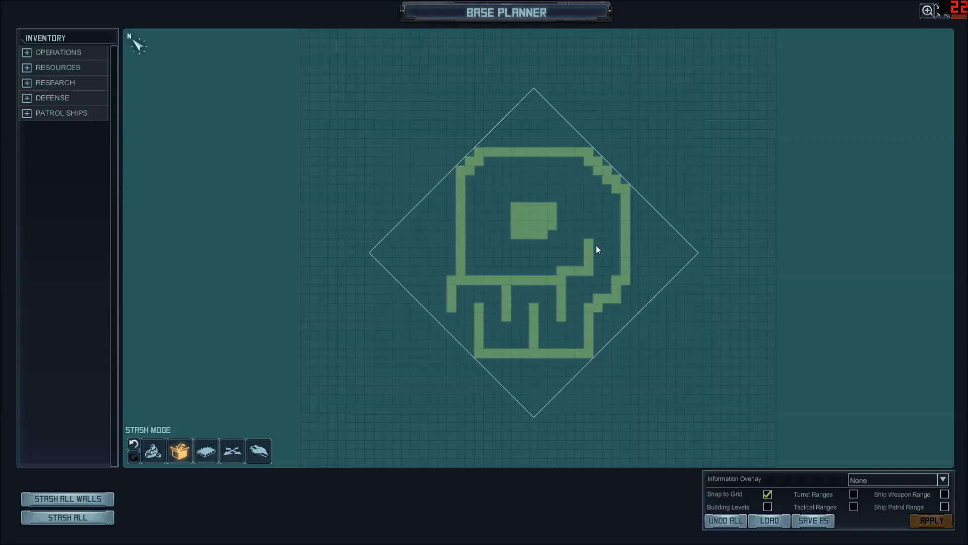
pyautogui.moveTo(573, 253)
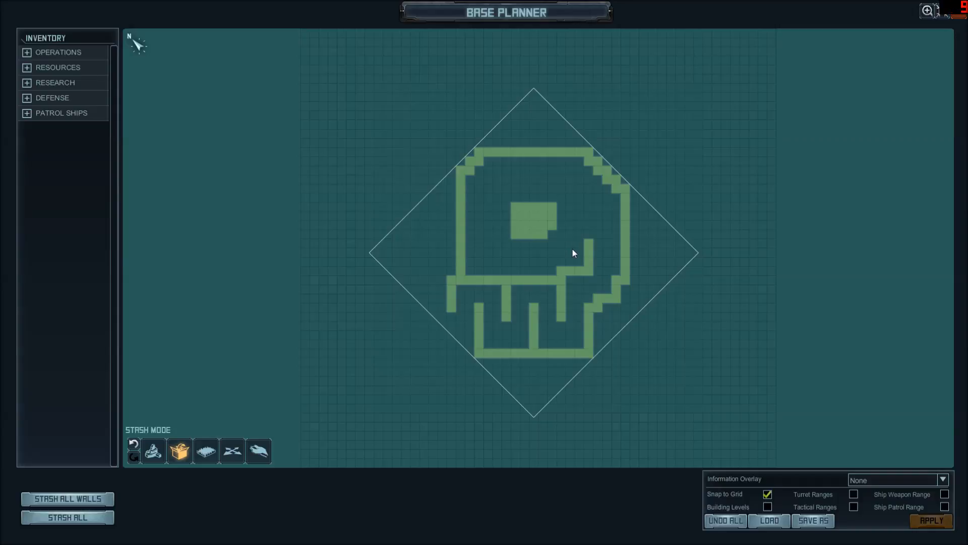
pyautogui.moveTo(562, 248)
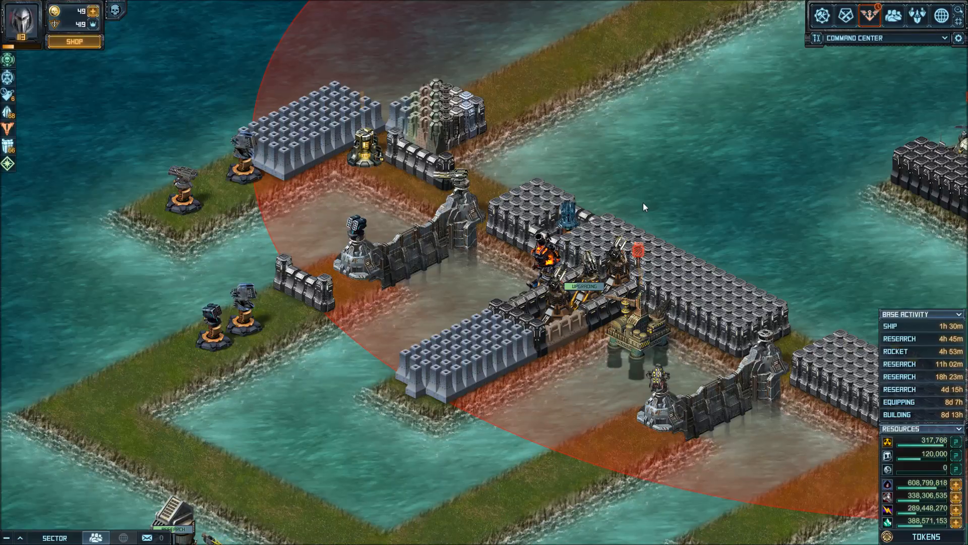
pyautogui.moveTo(599, 225)
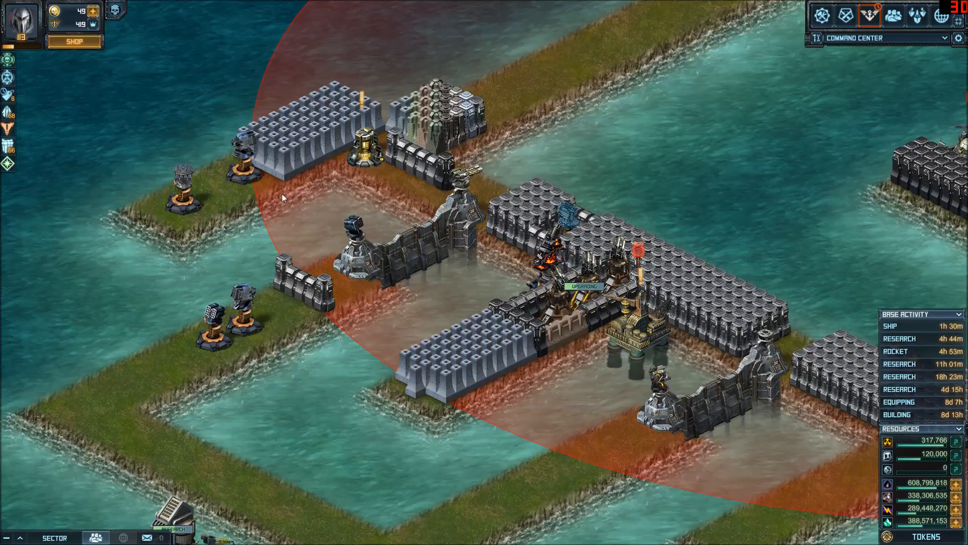
pyautogui.moveTo(809, 191)
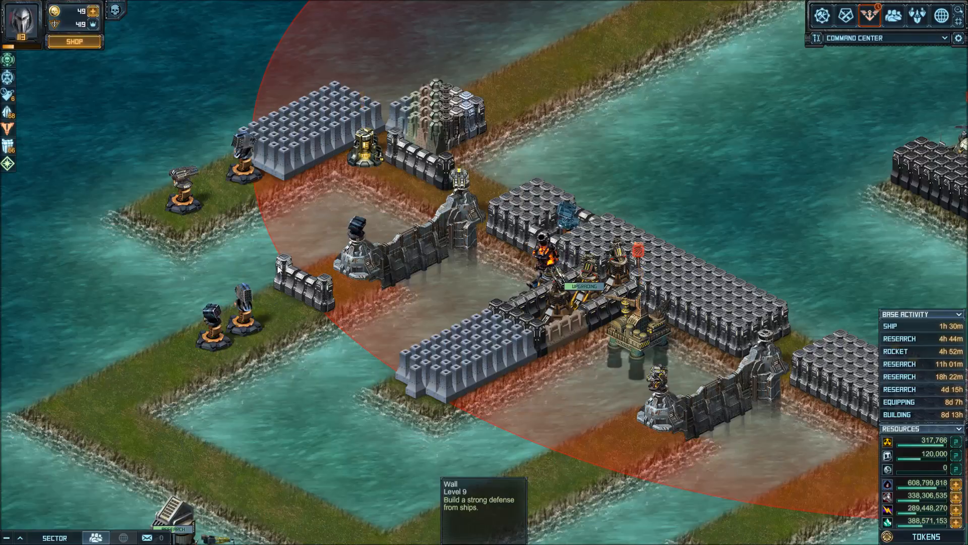
pyautogui.moveTo(775, 338)
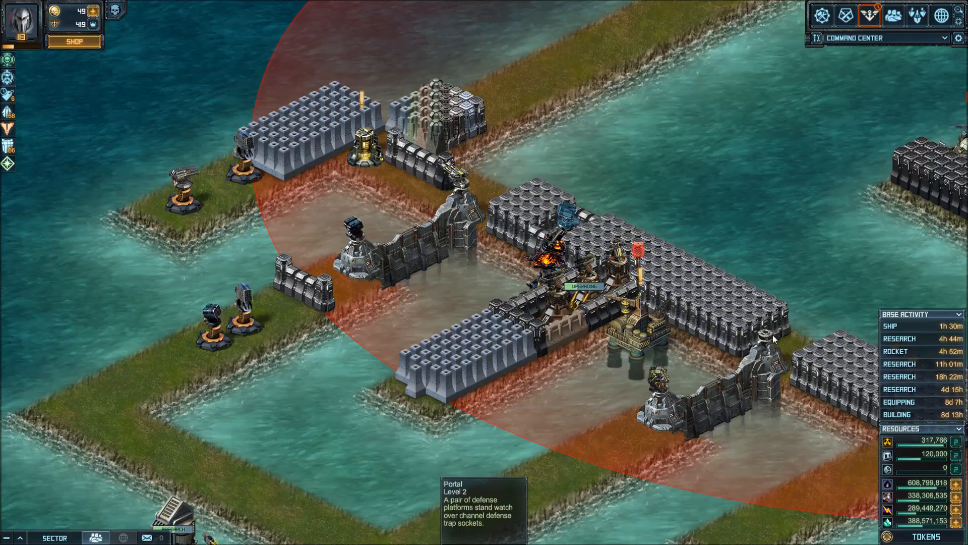
pyautogui.moveTo(495, 302)
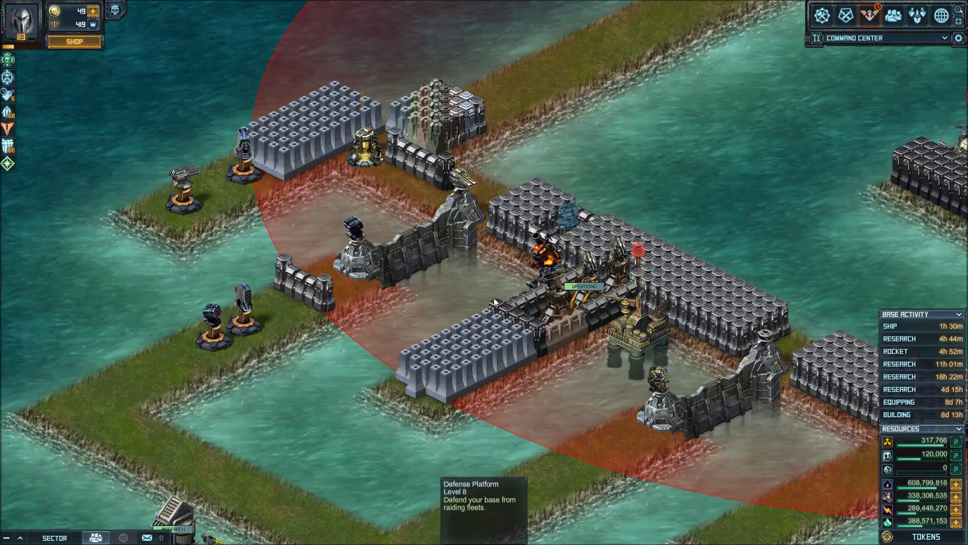